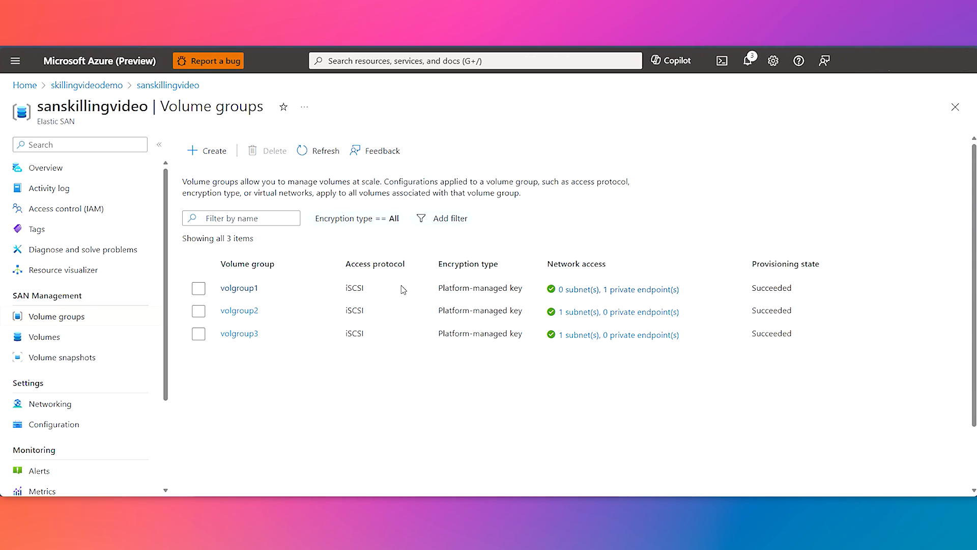
mouse_move(383, 373)
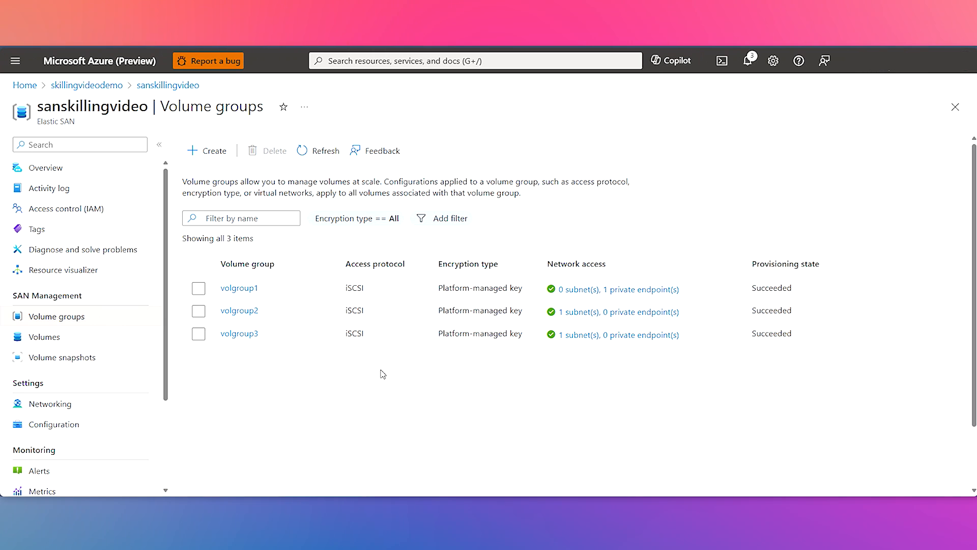
mouse_move(248, 297)
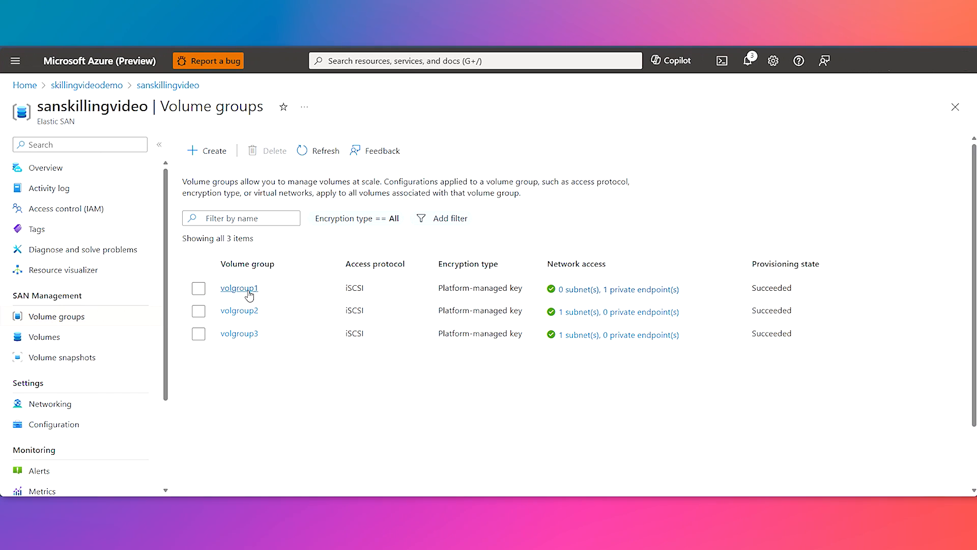
- Open volgroup1 for editing and view its Networking settings
left_click(238, 288)
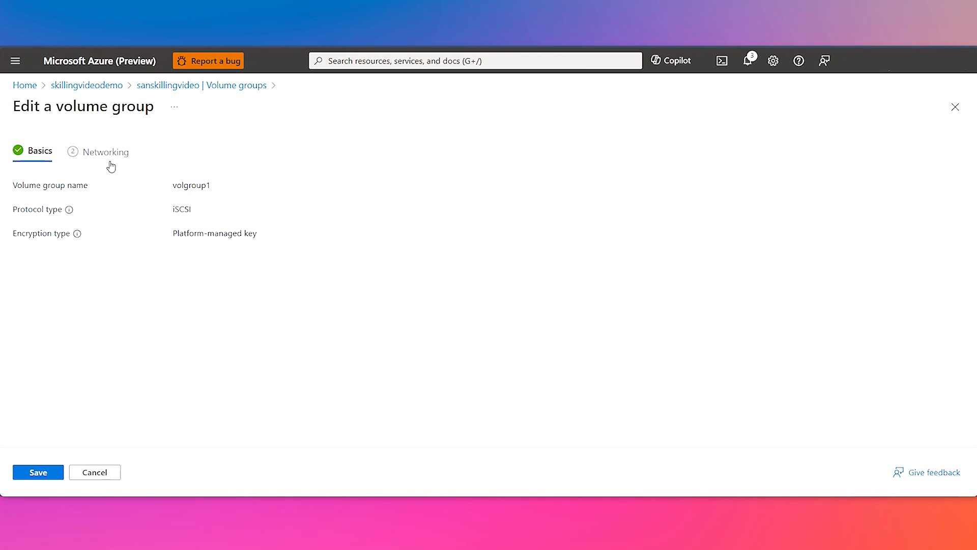
left_click(106, 152)
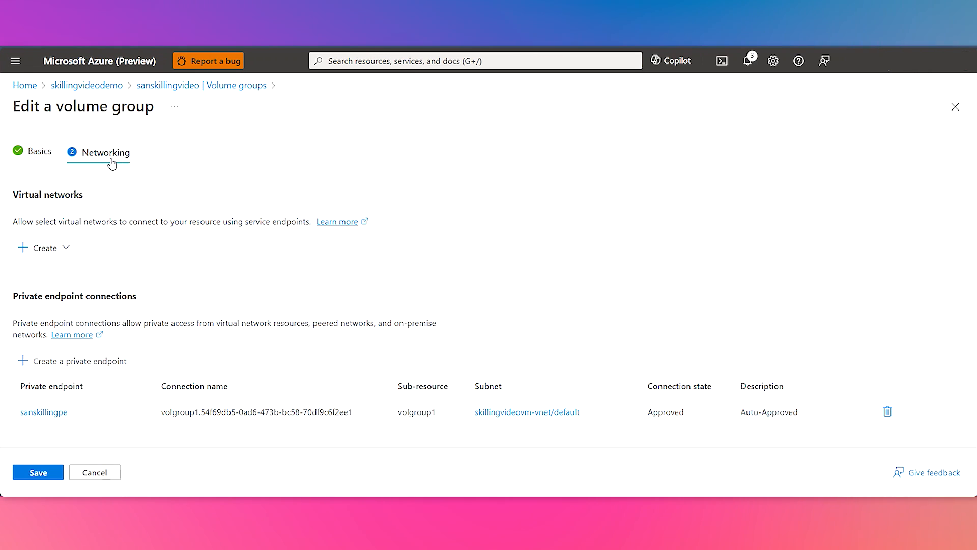
mouse_move(191, 269)
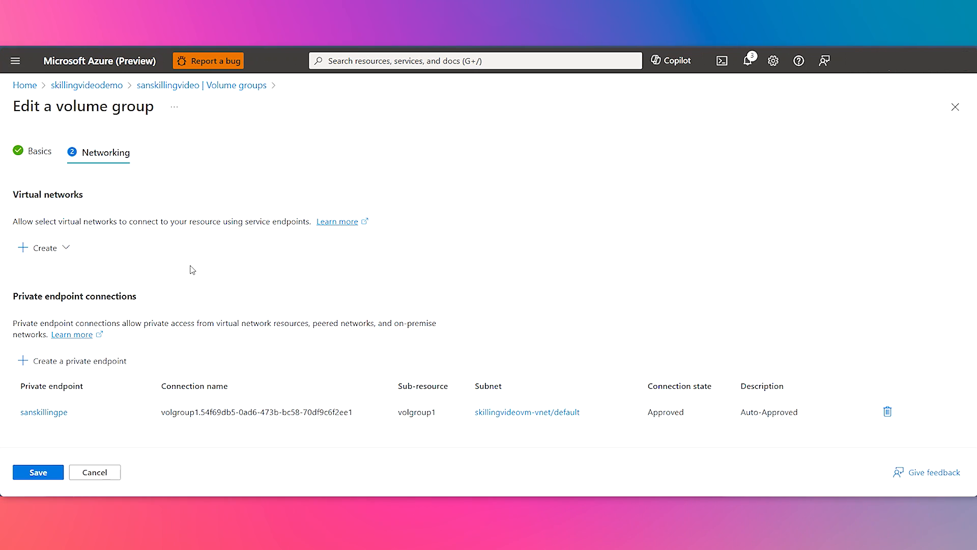
mouse_move(92, 444)
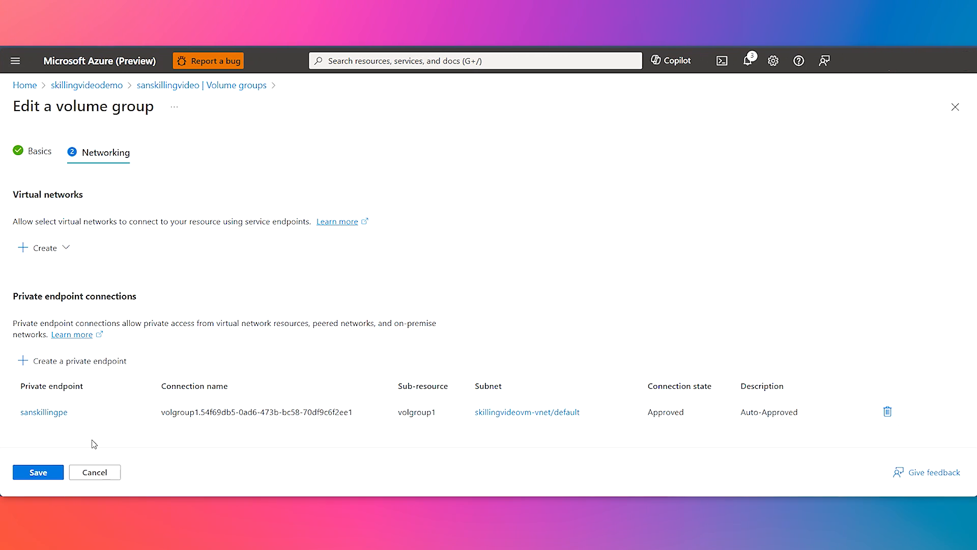
- Save volgroup1's edited volume group settings
left_click(37, 472)
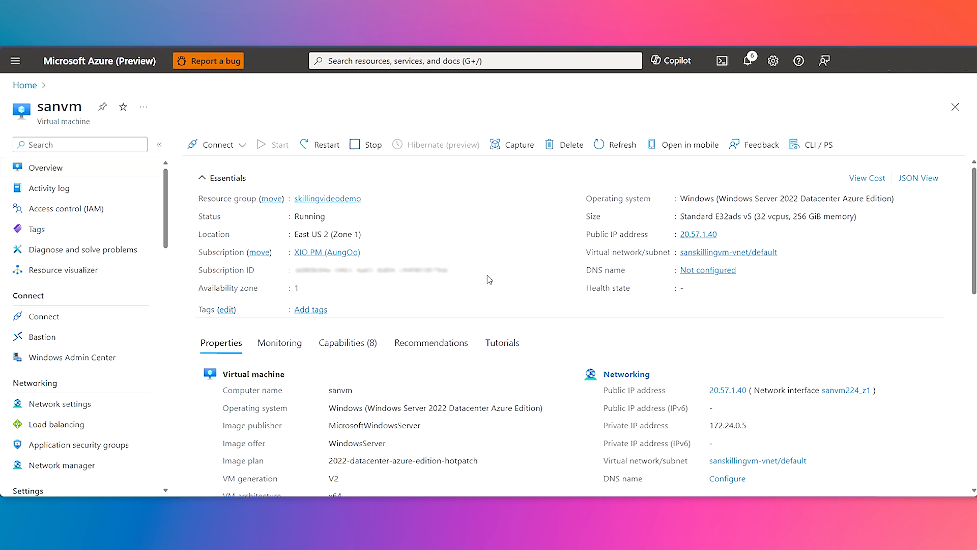
mouse_move(814, 180)
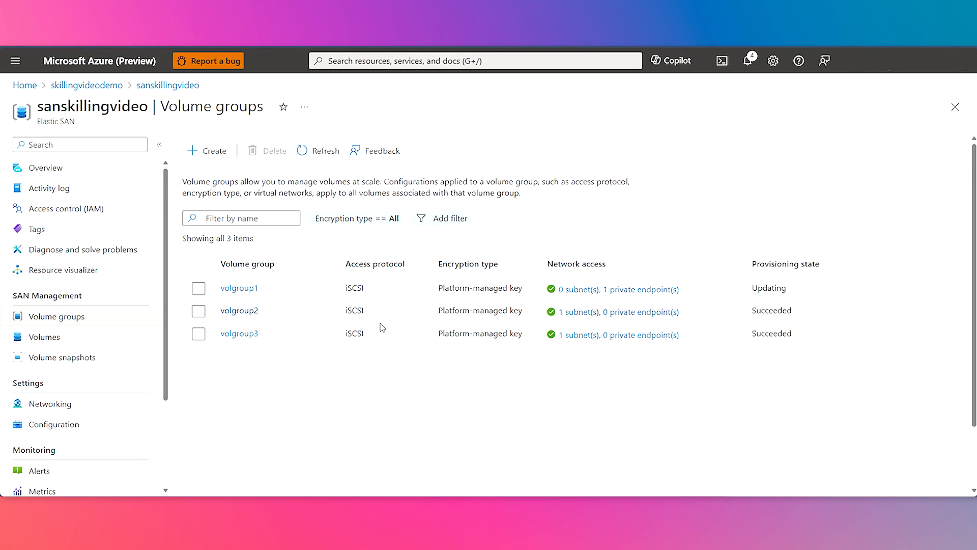
mouse_move(411, 372)
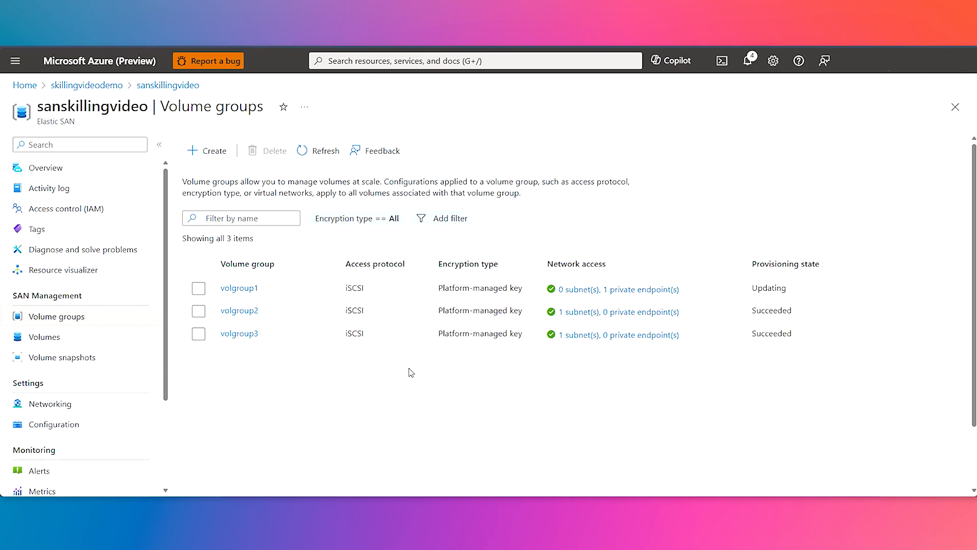
- In the SAN's Volumes list, select vol1 under volgroup1 and open Connect
left_click(44, 337)
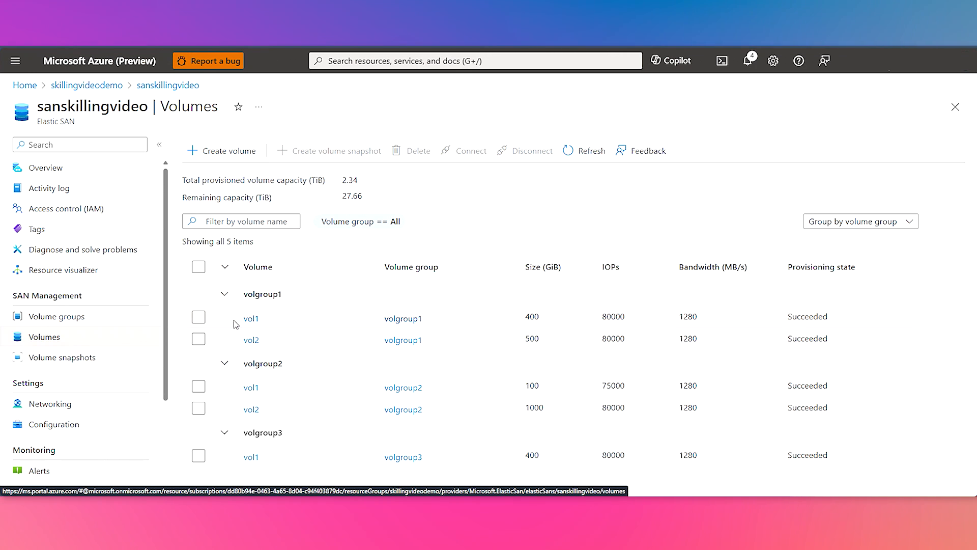
left_click(198, 317)
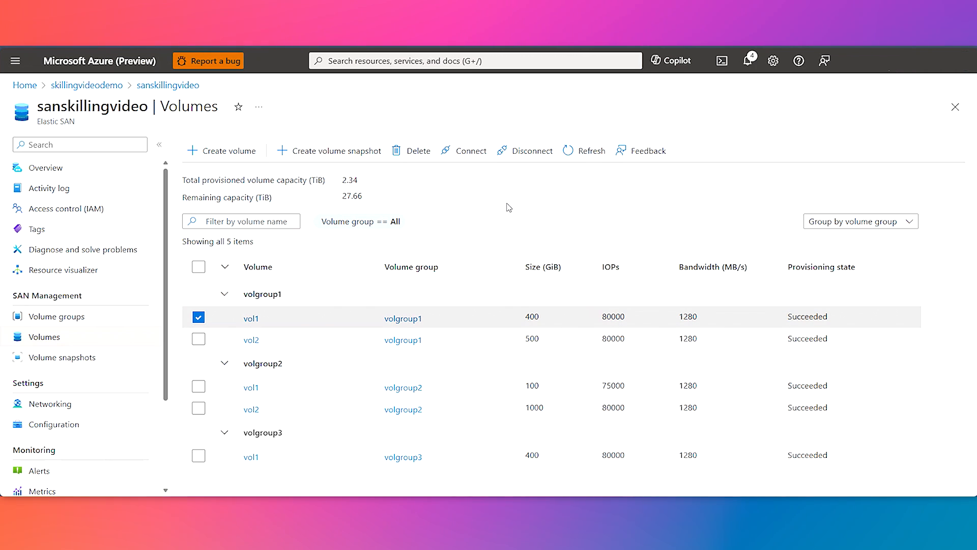
left_click(472, 150)
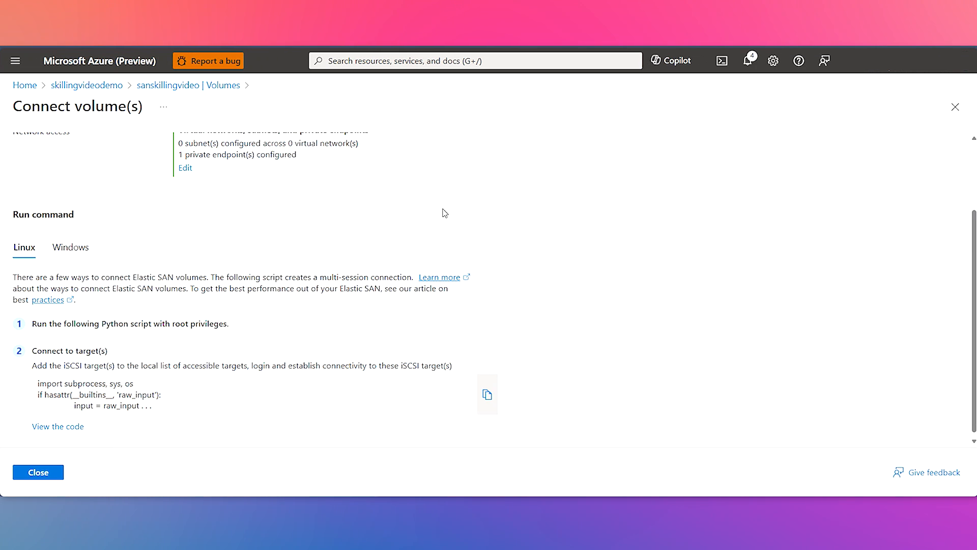
- Switch the run command to the Windows script and scroll through it
left_click(71, 247)
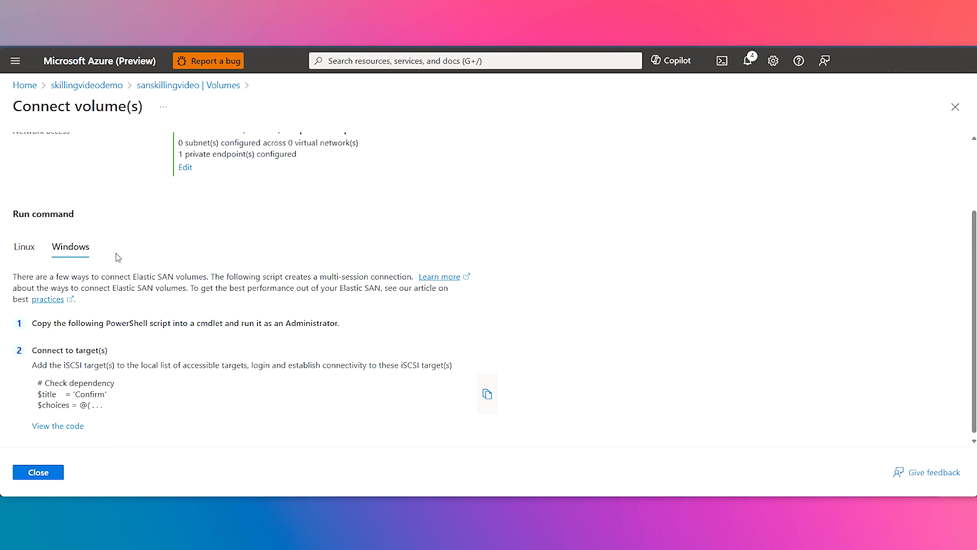
mouse_move(431, 274)
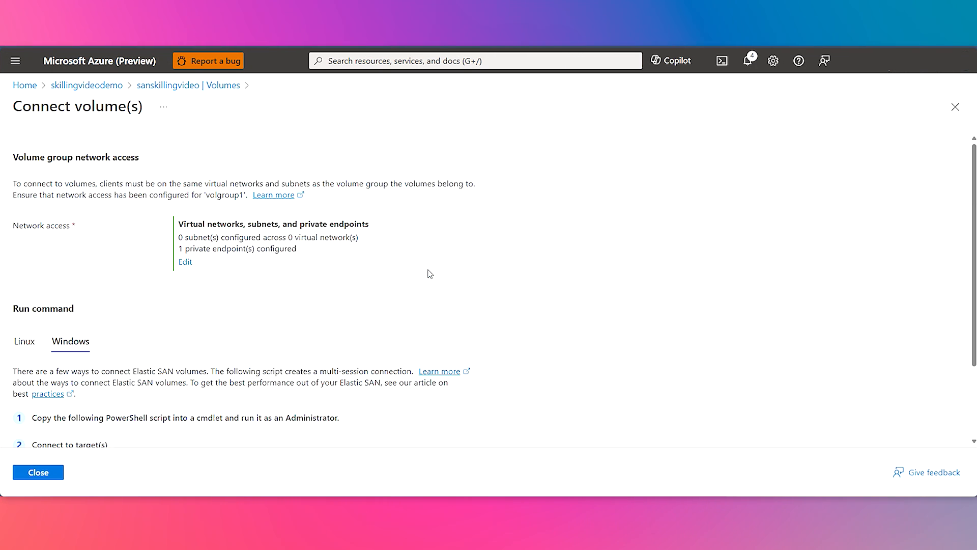
scroll("down", 3)
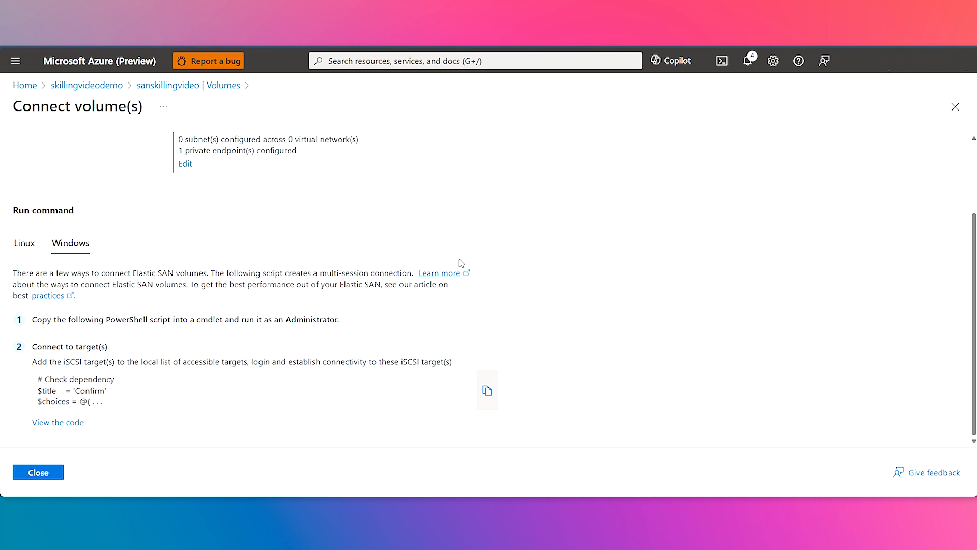
mouse_move(233, 341)
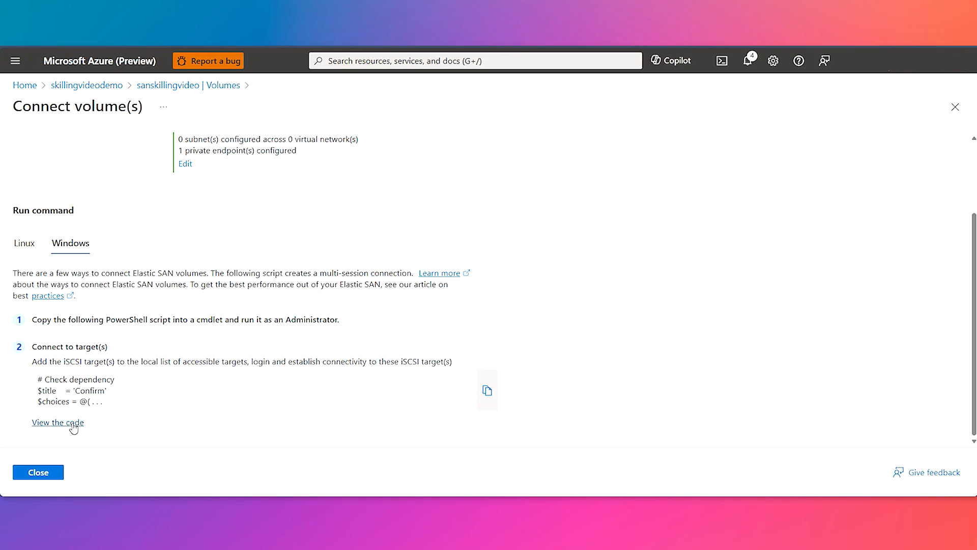
- Open the full Windows PowerShell connection script via View the code
left_click(57, 422)
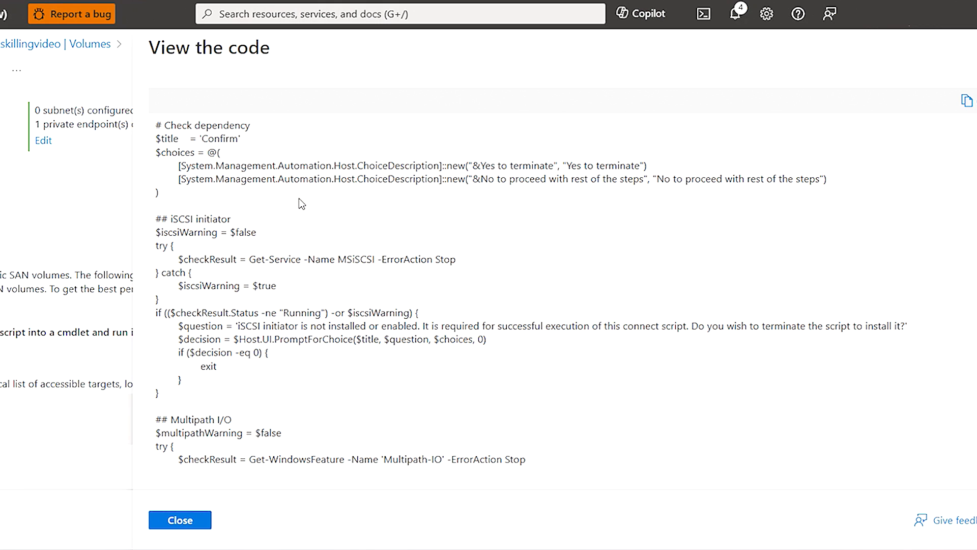
mouse_move(366, 212)
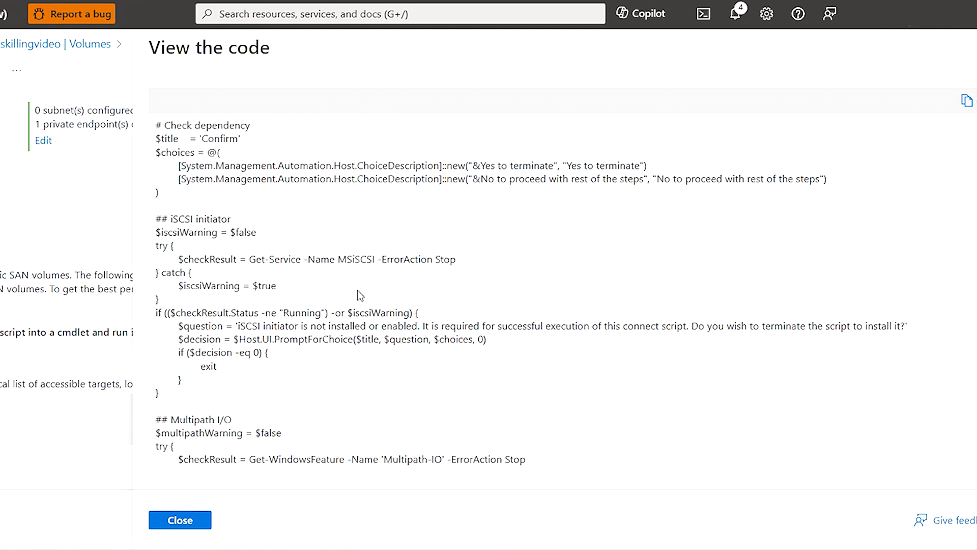
mouse_move(273, 351)
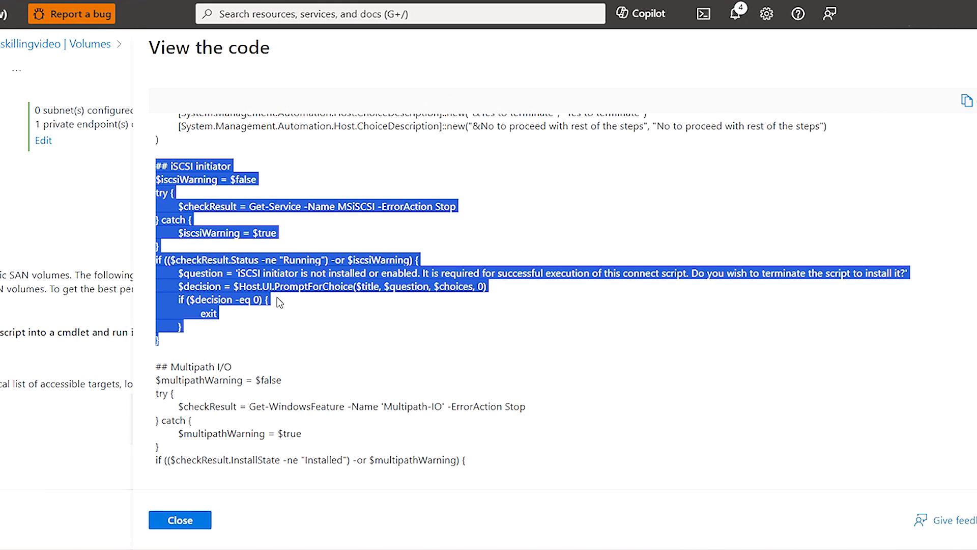
- Scroll through the full script and highlight the port and 32-session default
scroll("down", 3)
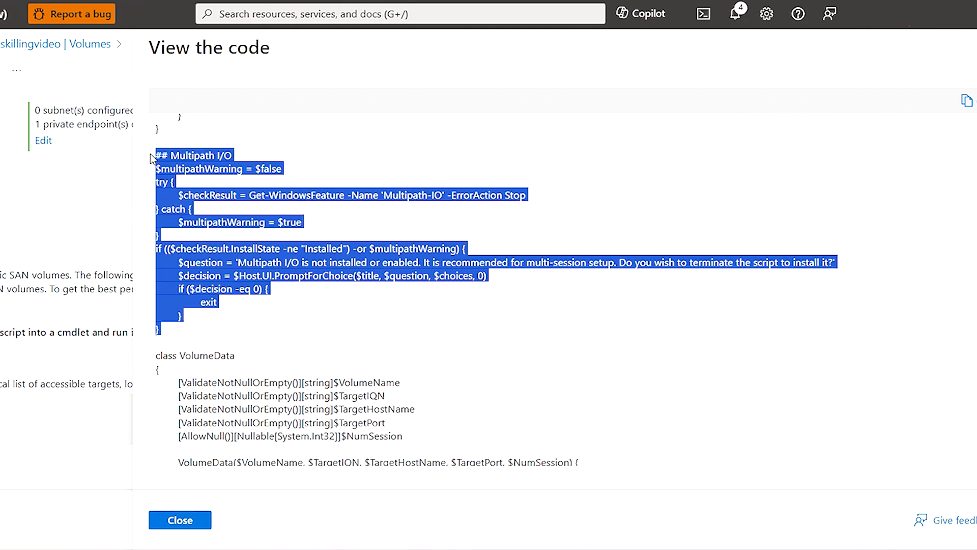
scroll("down", 3)
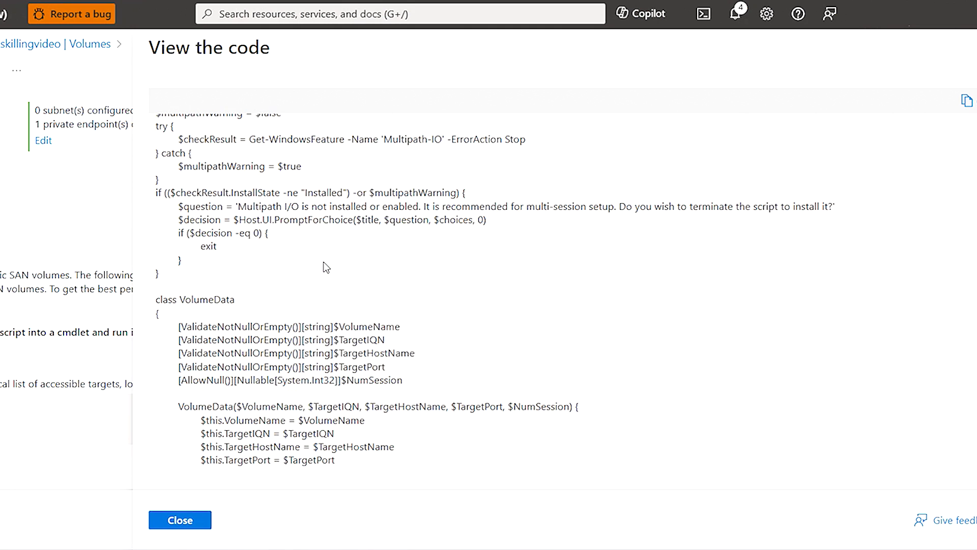
scroll("down", 3)
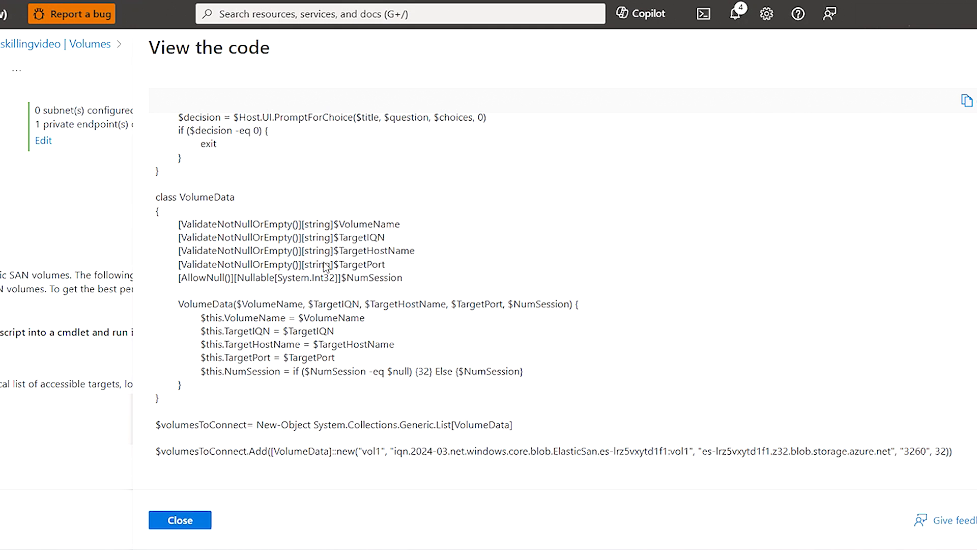
scroll("down", 3)
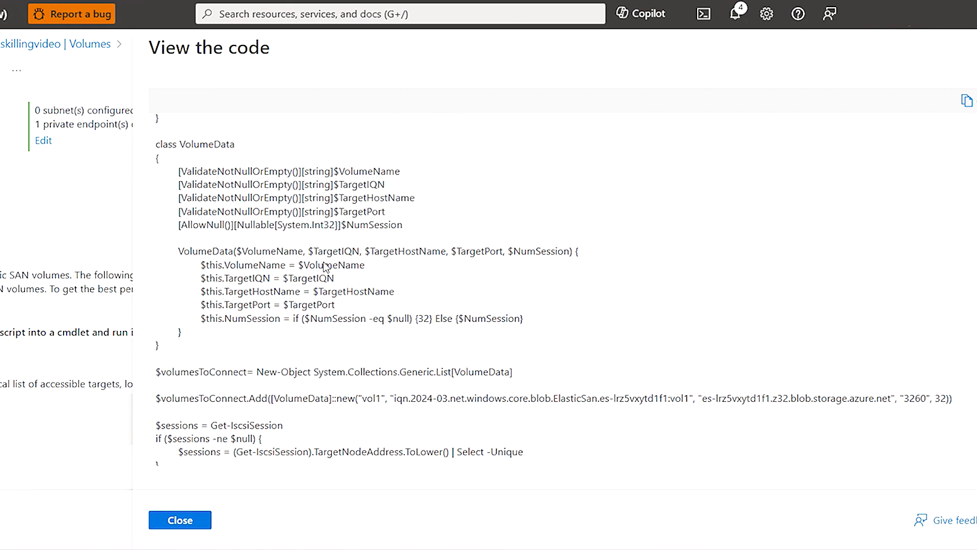
scroll("down", 3)
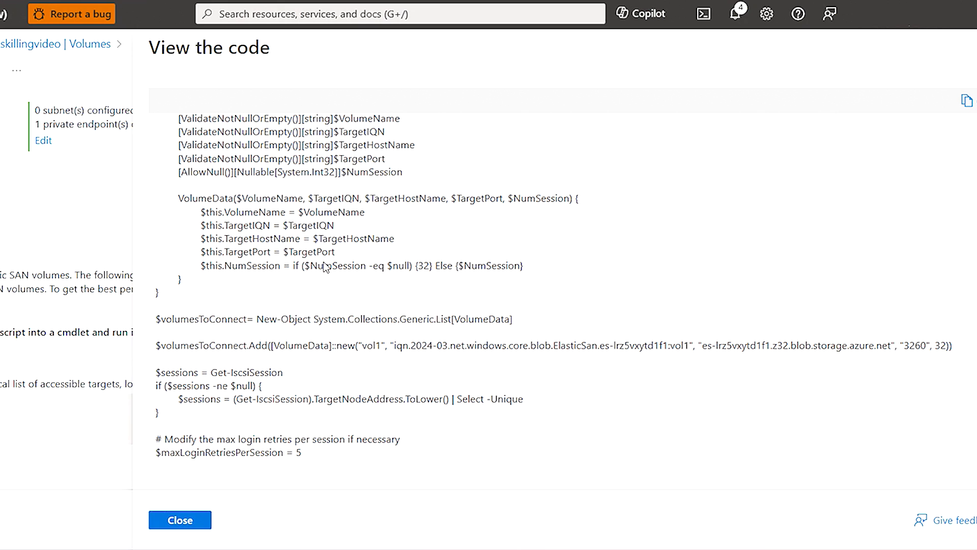
left_click_drag(346, 266, 524, 266)
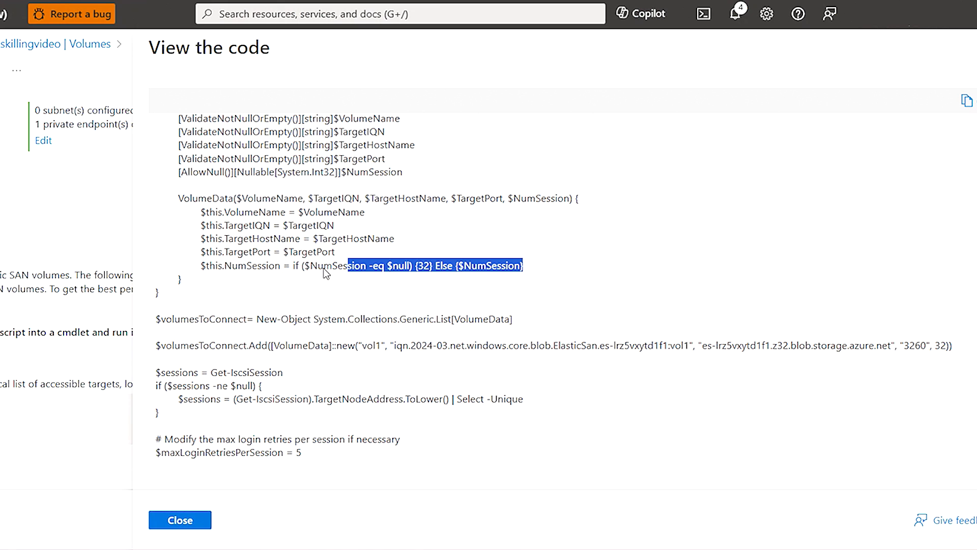
left_click_drag(324, 274, 177, 198)
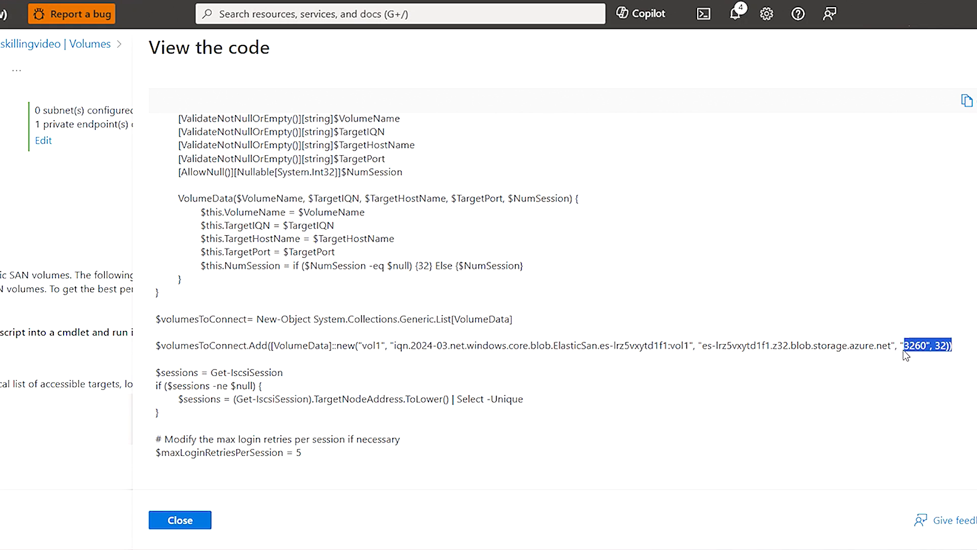
- Highlight session count 32, close the code view, and copy the Windows script
left_click(951, 361)
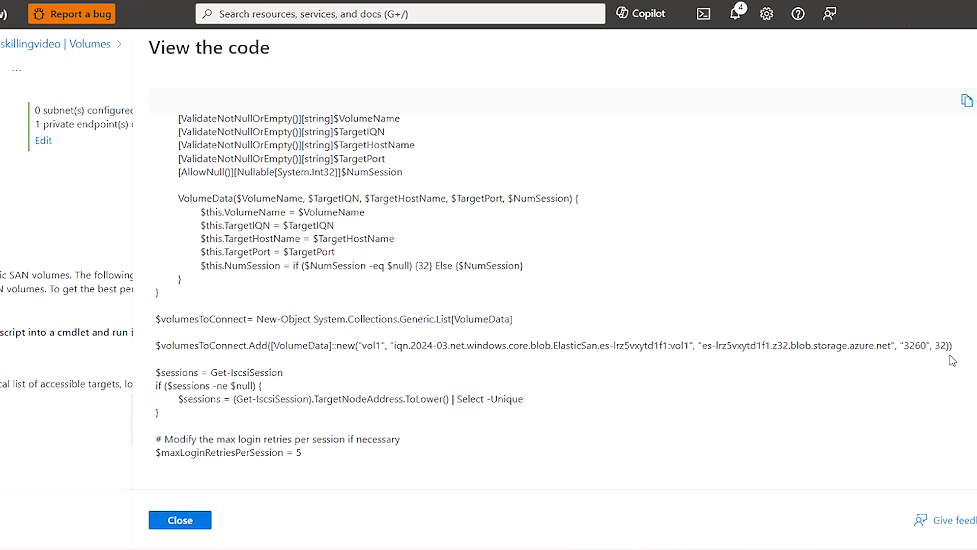
double_click(941, 347)
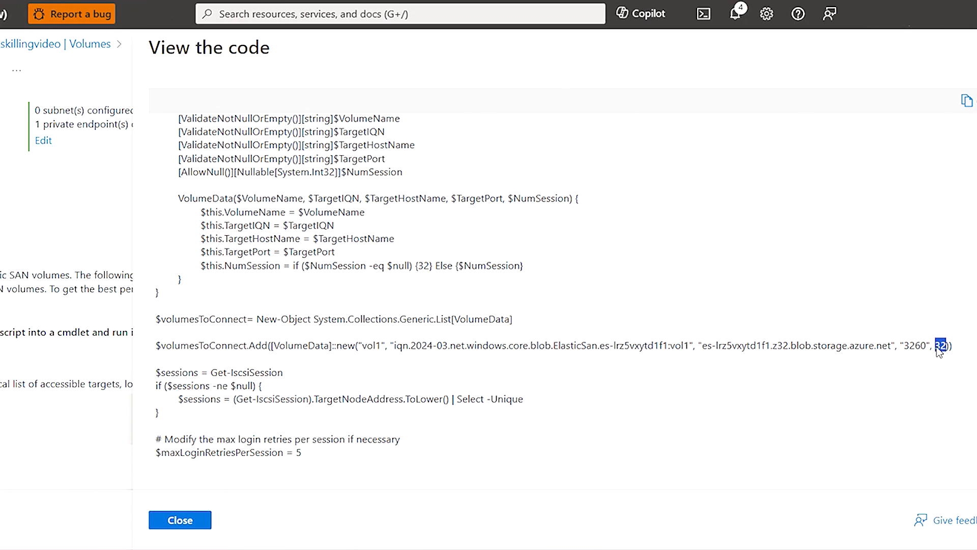
left_click(179, 534)
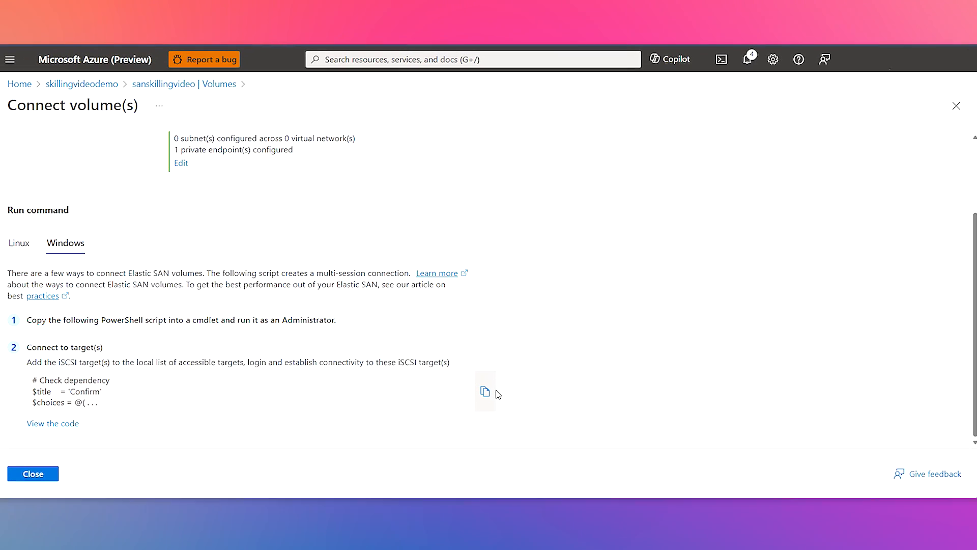
mouse_move(487, 392)
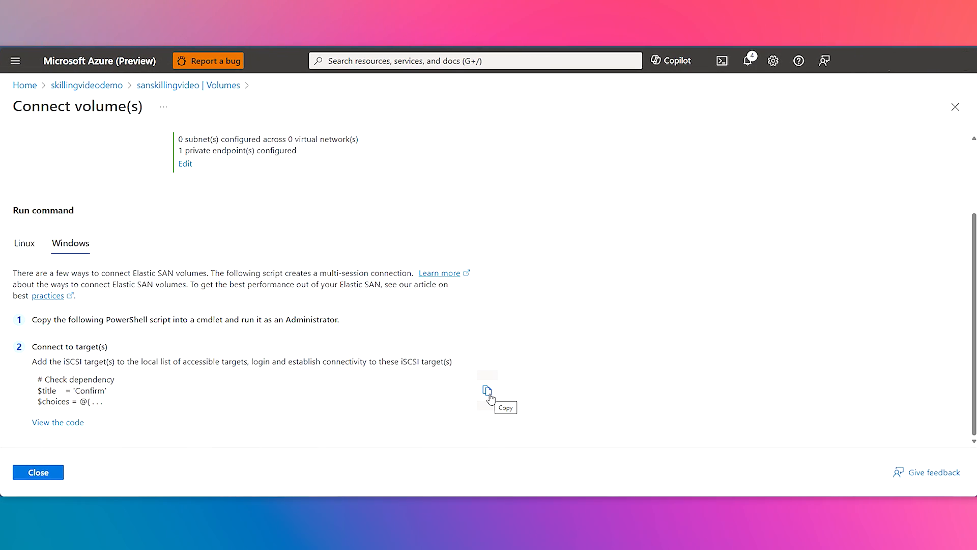
left_click(489, 390)
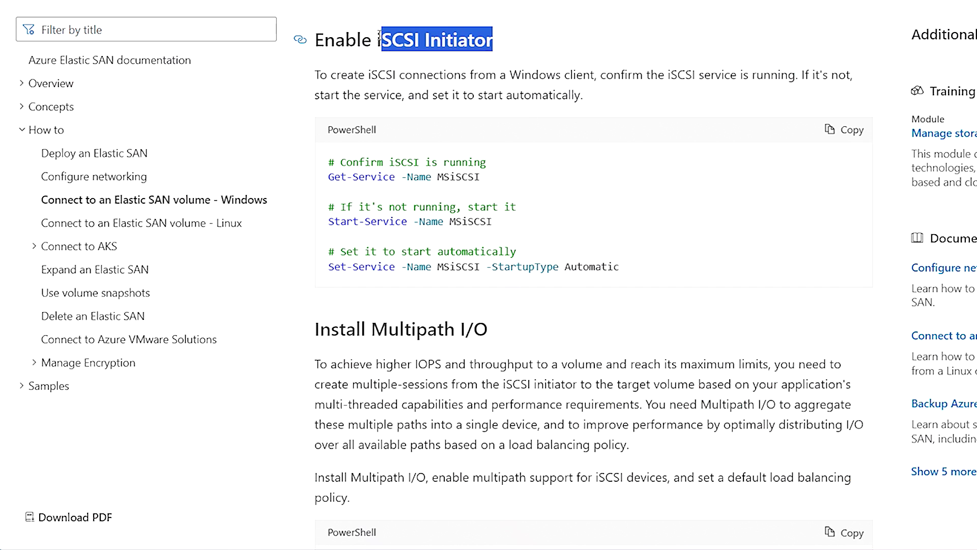
- Highlight the Install Multipath I/O heading and review the iSCSI and MPIO sections
double_click(400, 329)
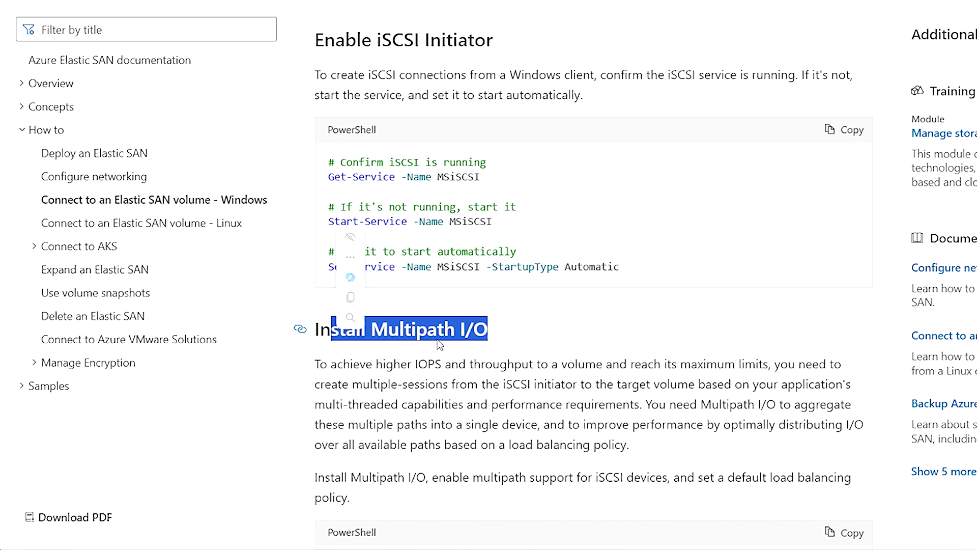
scroll("down", 3)
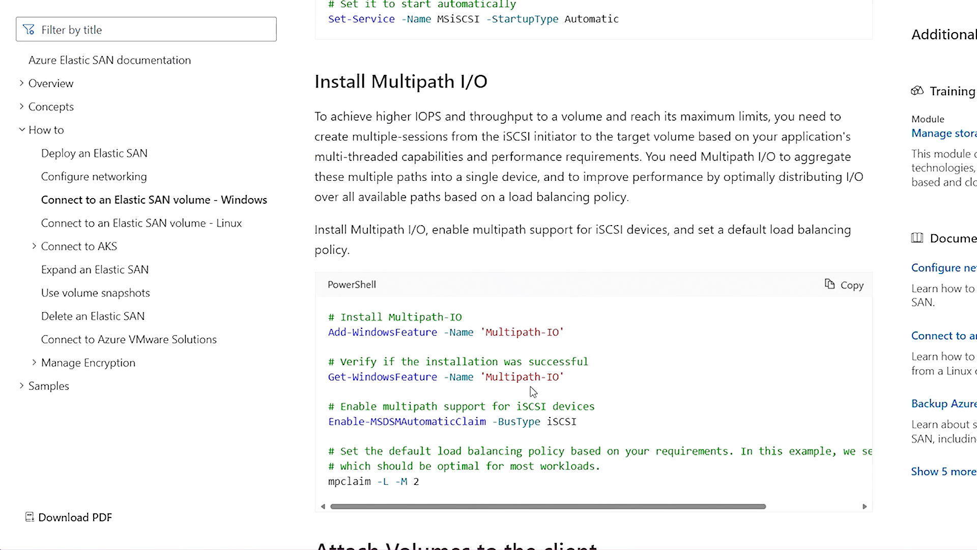
scroll("up", 3)
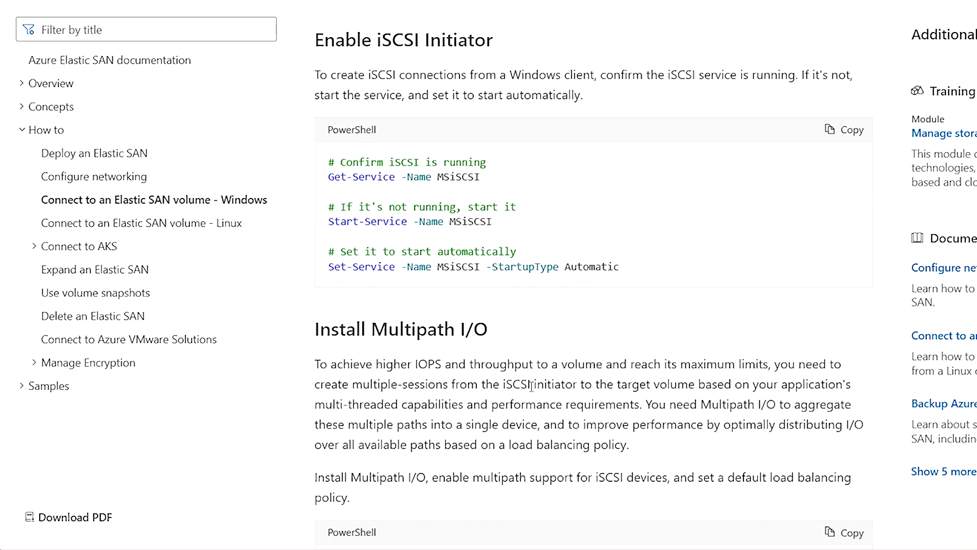
mouse_move(664, 269)
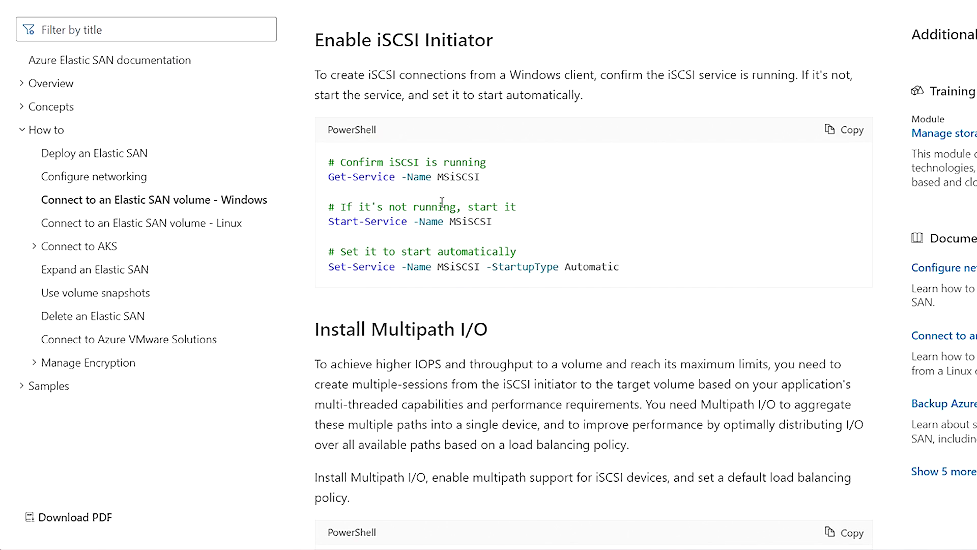
scroll("down", 3)
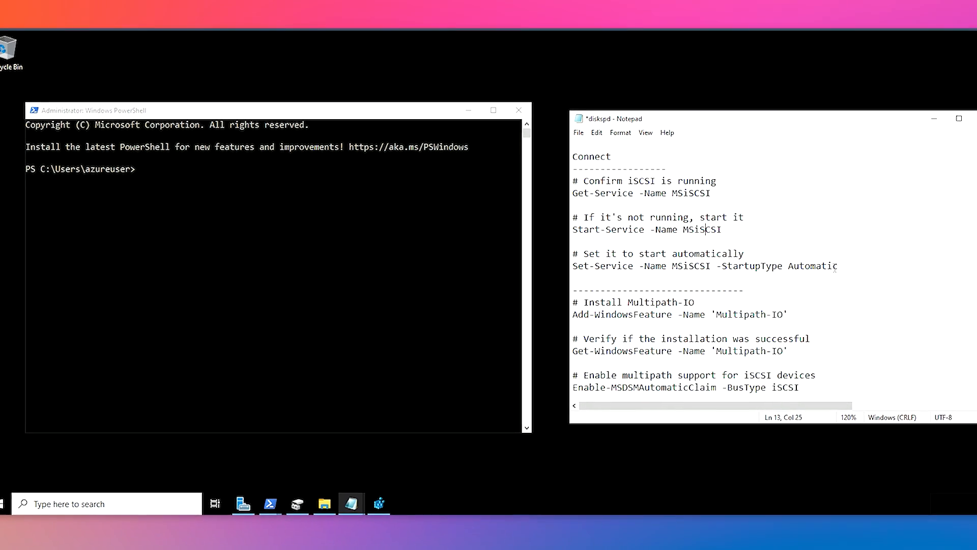
- Copy the iSCSI service commands from Notepad and run them, showing MSiSCSI Running
left_click_drag(566, 181, 829, 265)
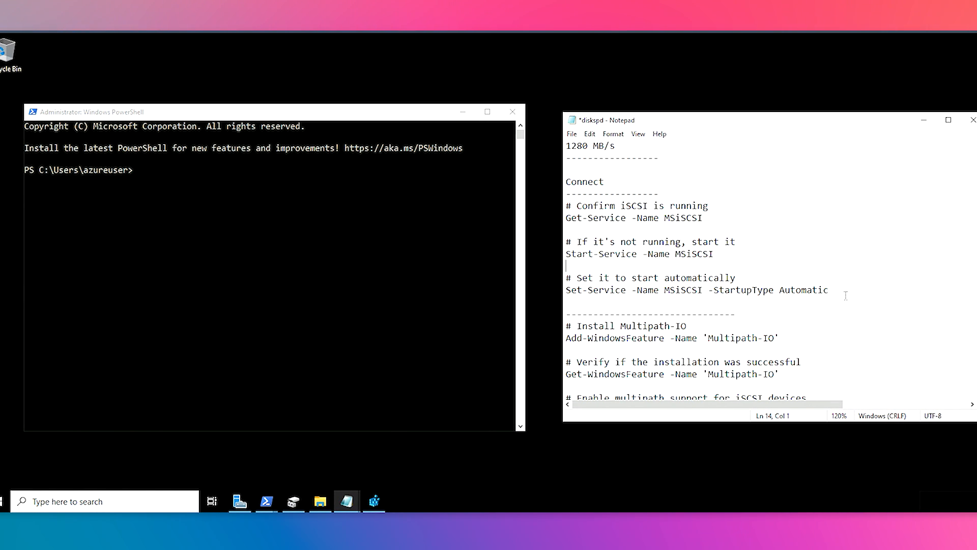
left_click_drag(566, 206, 829, 290)
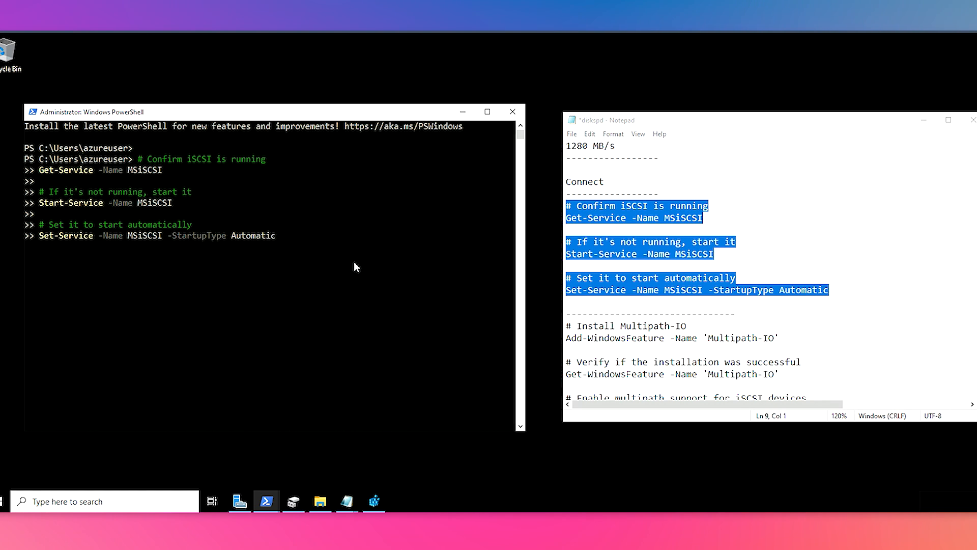
key("Enter")
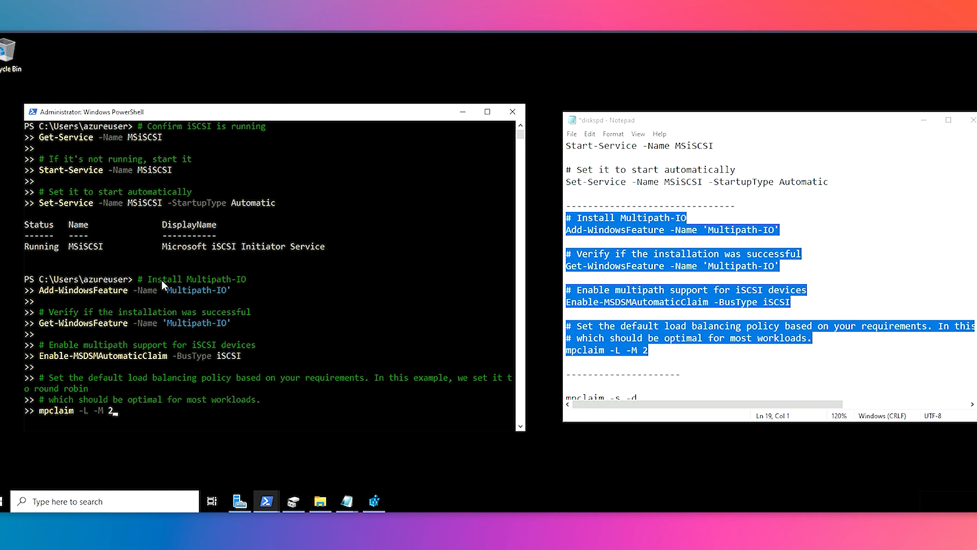
- Run the Multipath-IO commands and confirm the feature is installed with no changes needed
key("Enter")
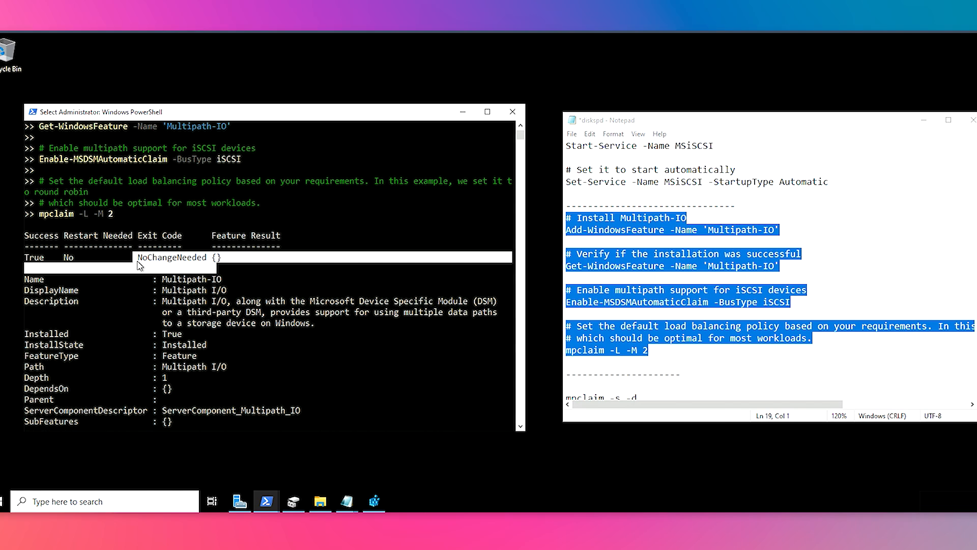
scroll("down", 3)
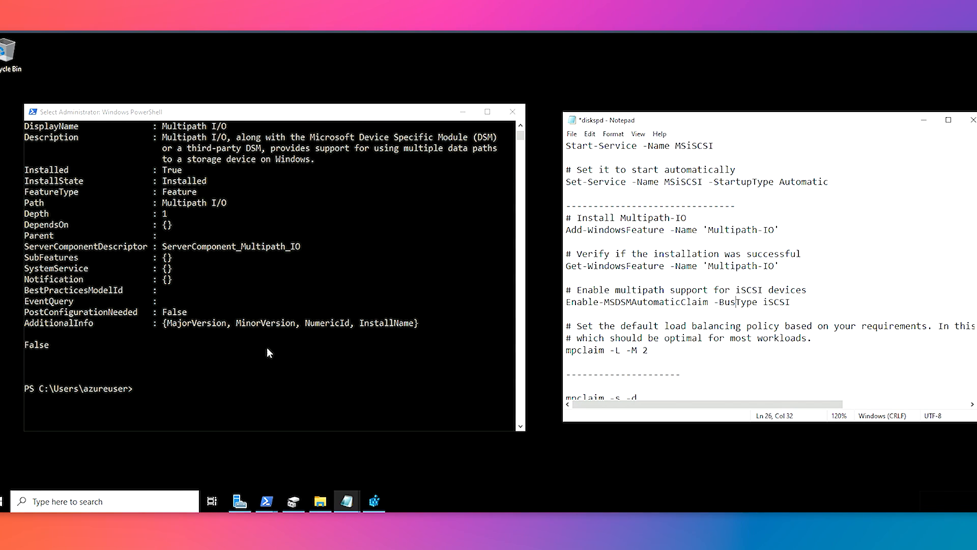
left_click(267, 501)
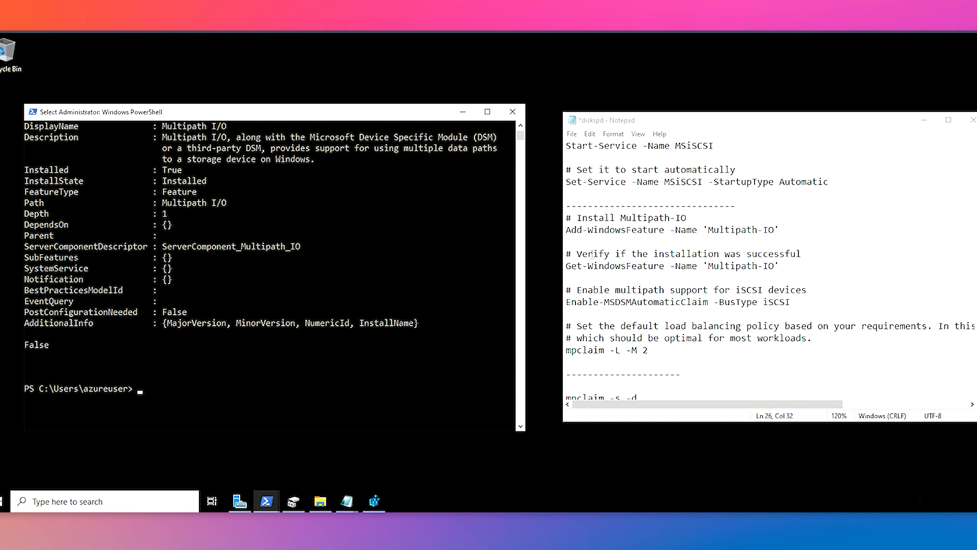
left_click_drag(586, 217, 679, 218)
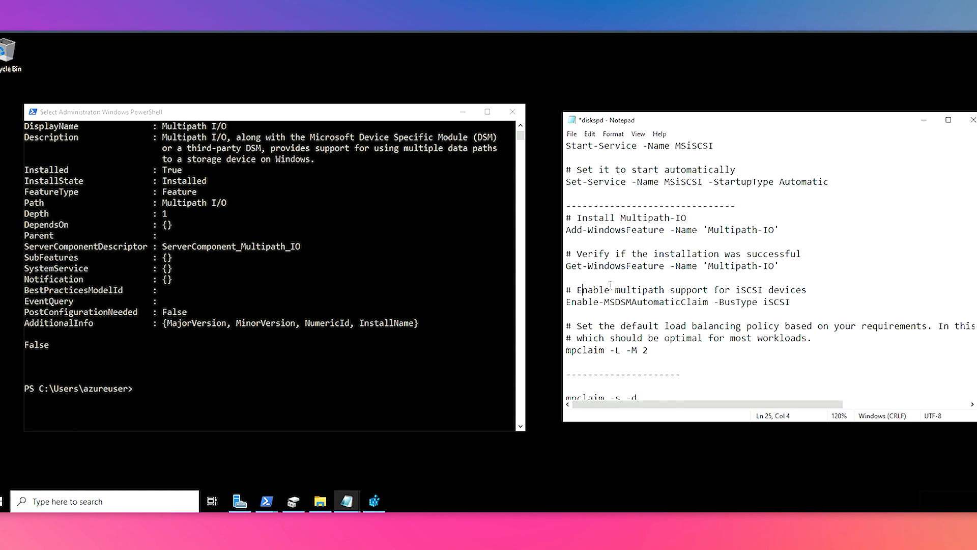
left_click_drag(581, 289, 806, 289)
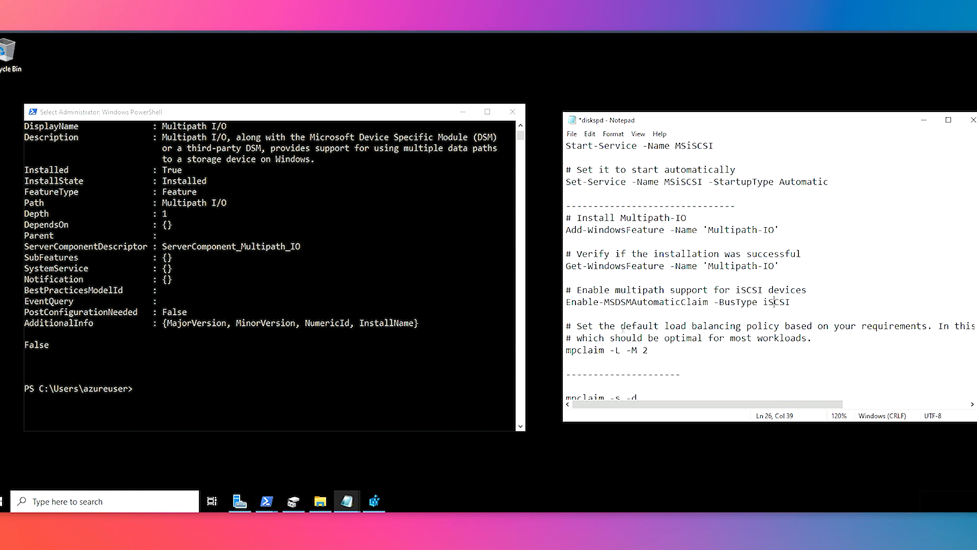
left_click_drag(622, 325, 822, 325)
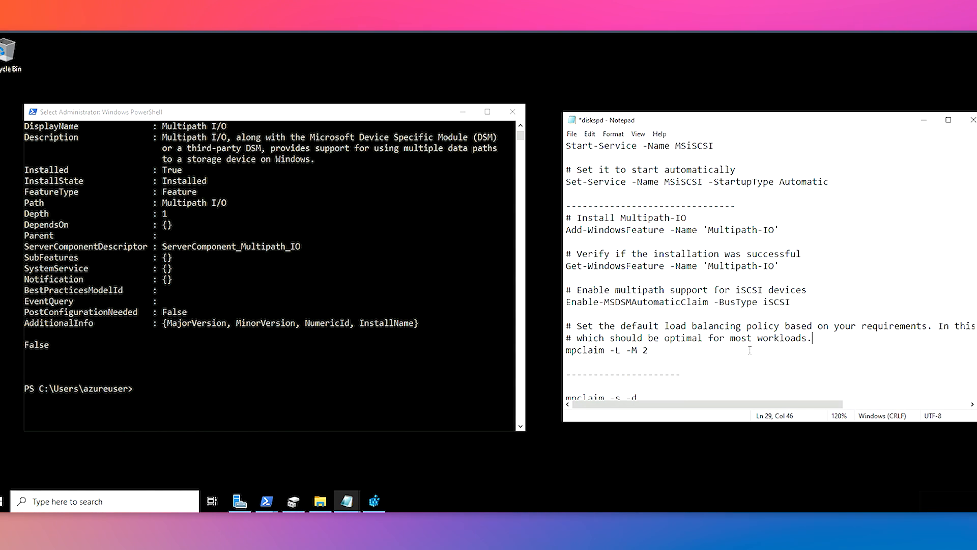
mouse_move(654, 351)
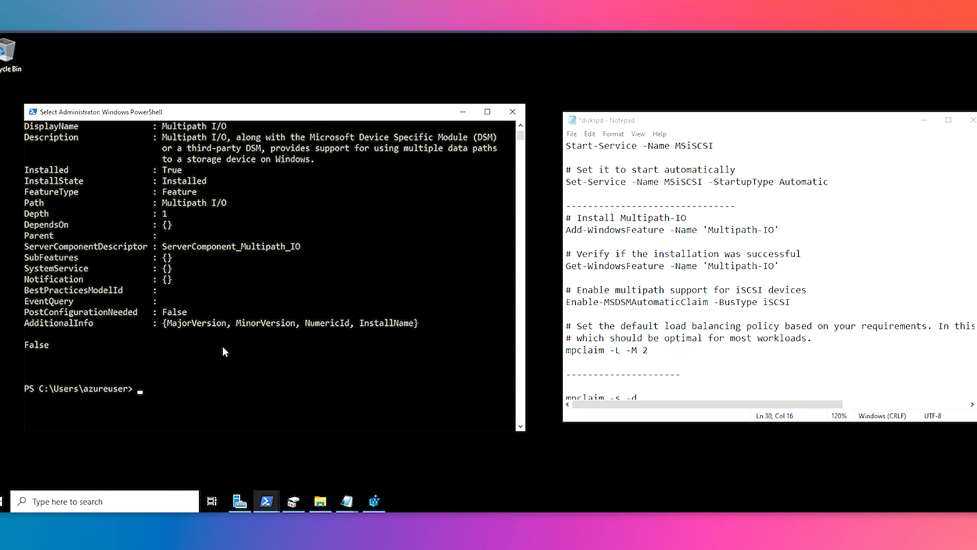
mouse_move(158, 399)
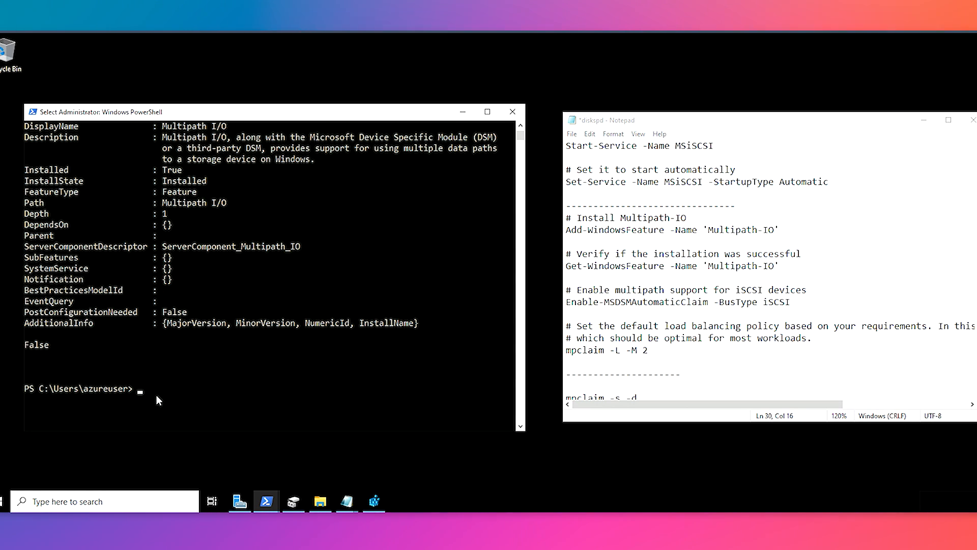
mouse_move(194, 273)
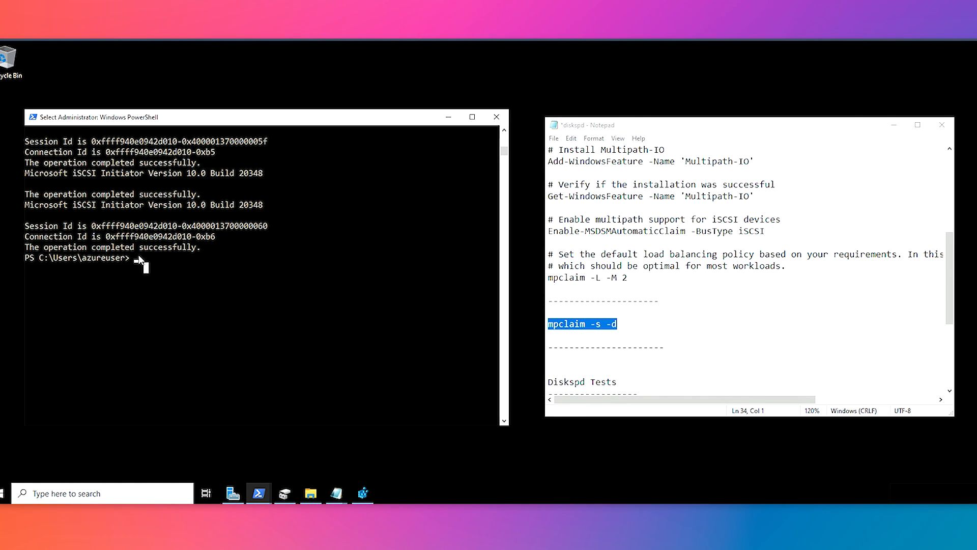
- Run cls to clear the console after the iSCSI sessions complete
key("Enter")
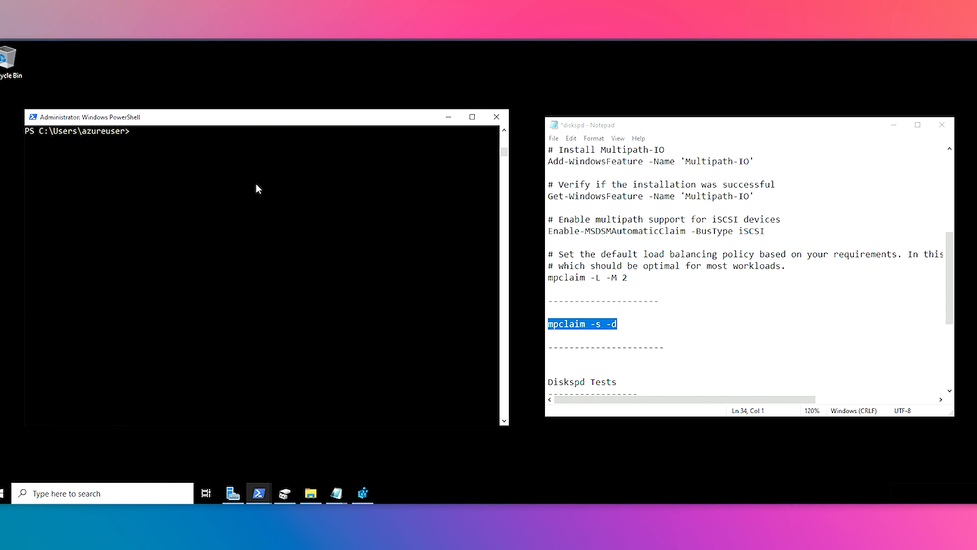
- Run mpclaim -s -d 2 to list Disk 2's 32 Active/Optimized Round Robin paths
key("Enter")
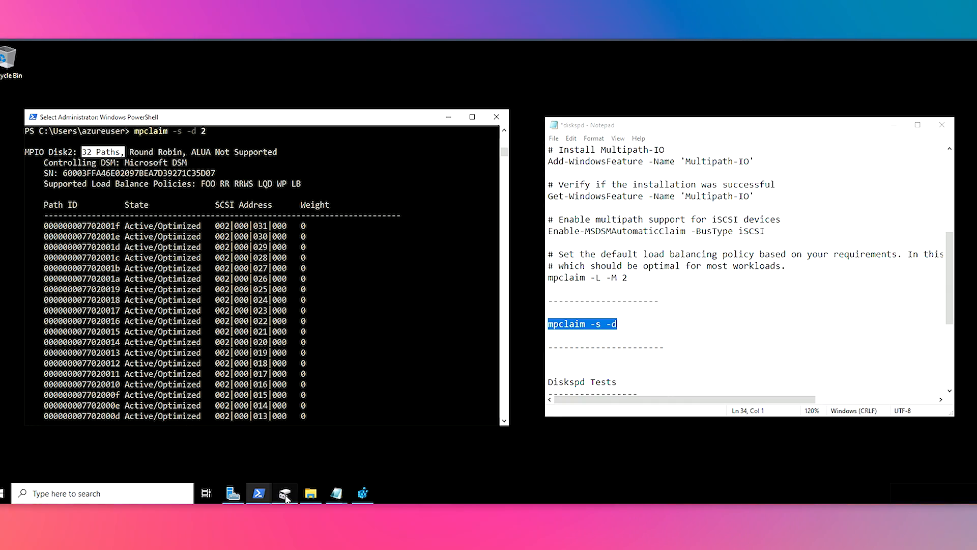
- Open Disk Management from the taskbar to view Disk 2 and New Volume (F:)
left_click(283, 494)
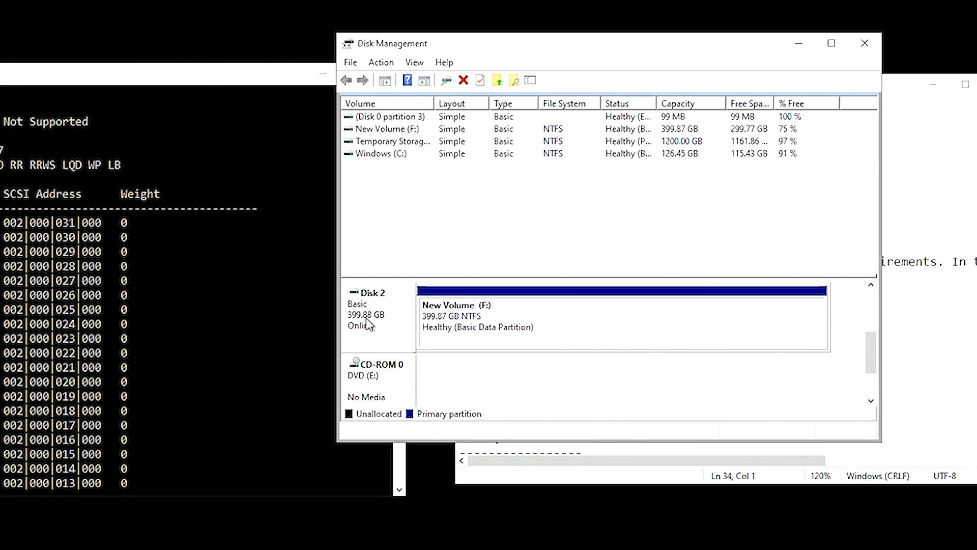
mouse_move(413, 351)
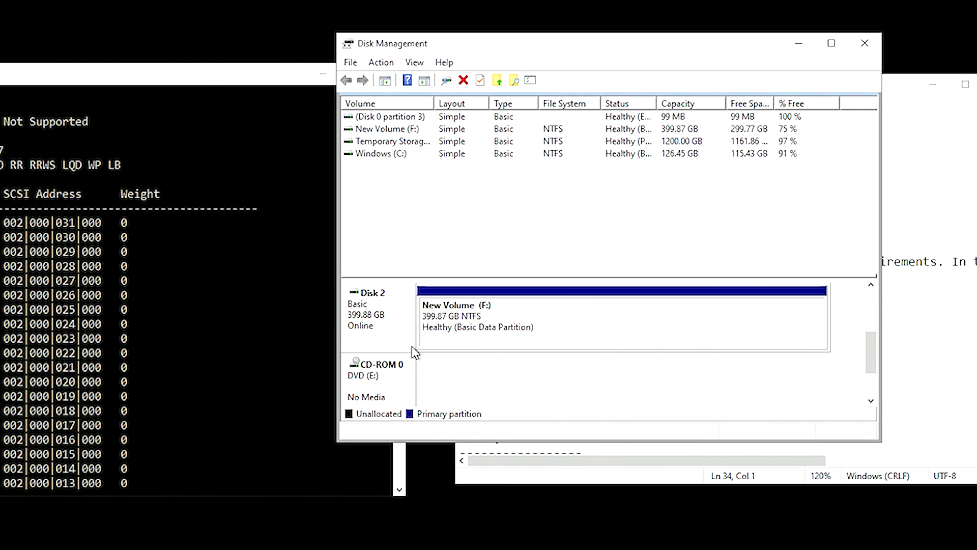
mouse_move(400, 276)
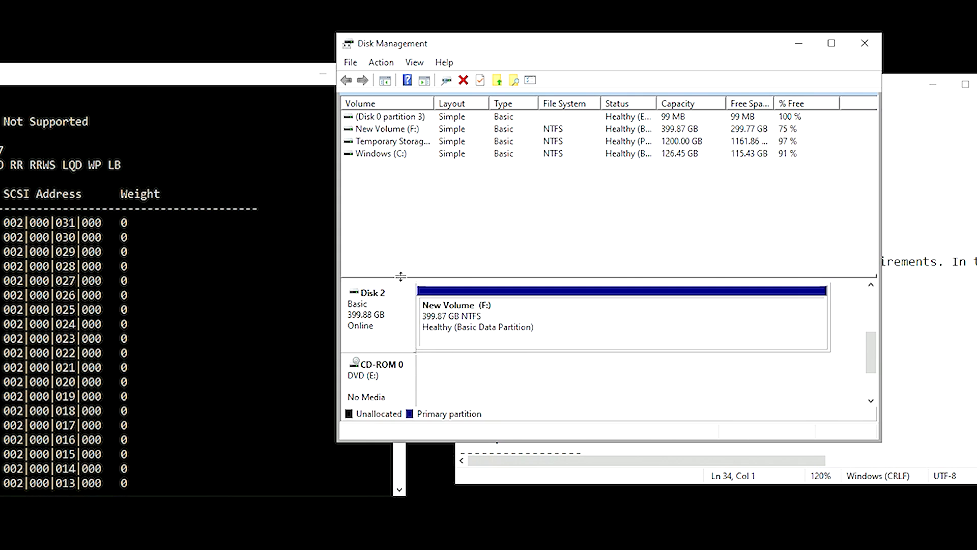
mouse_move(405, 324)
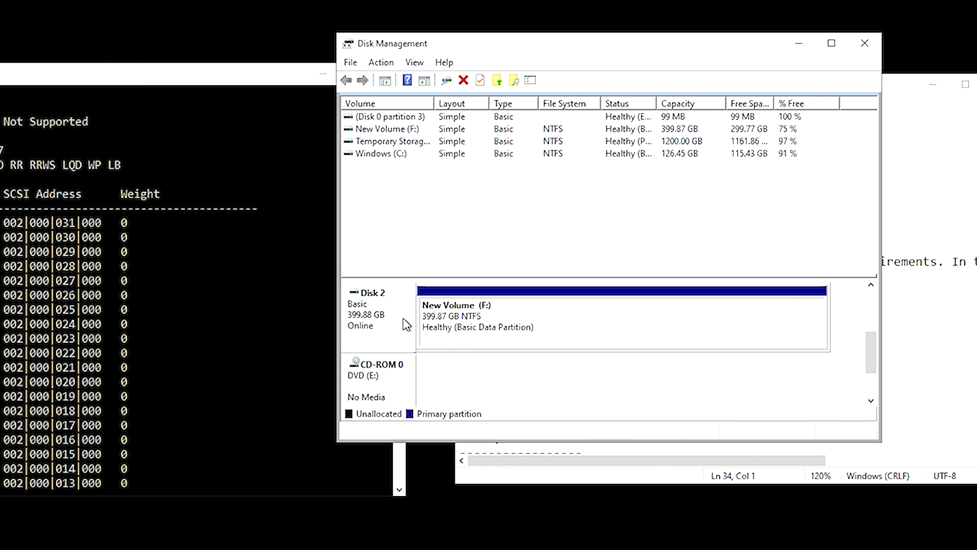
mouse_move(550, 332)
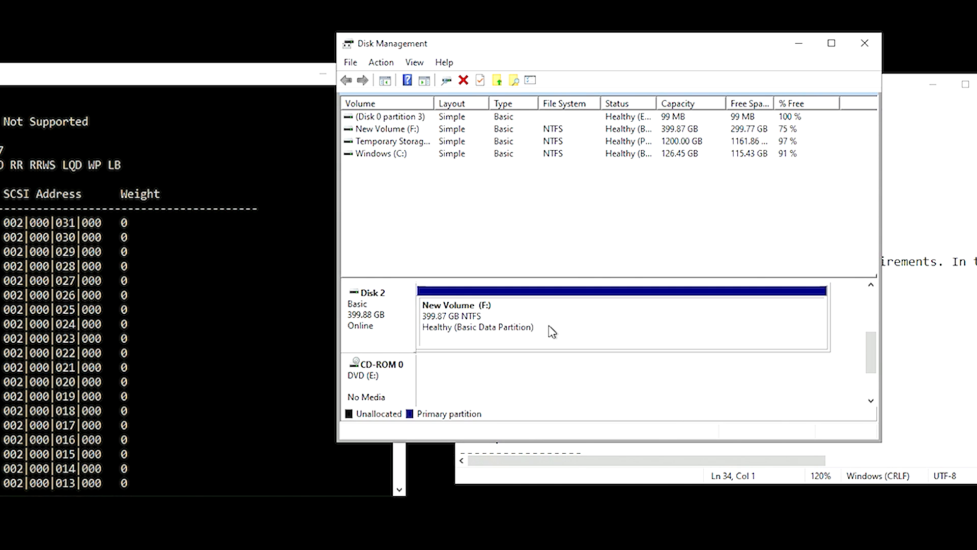
mouse_move(804, 400)
type("----------------------")
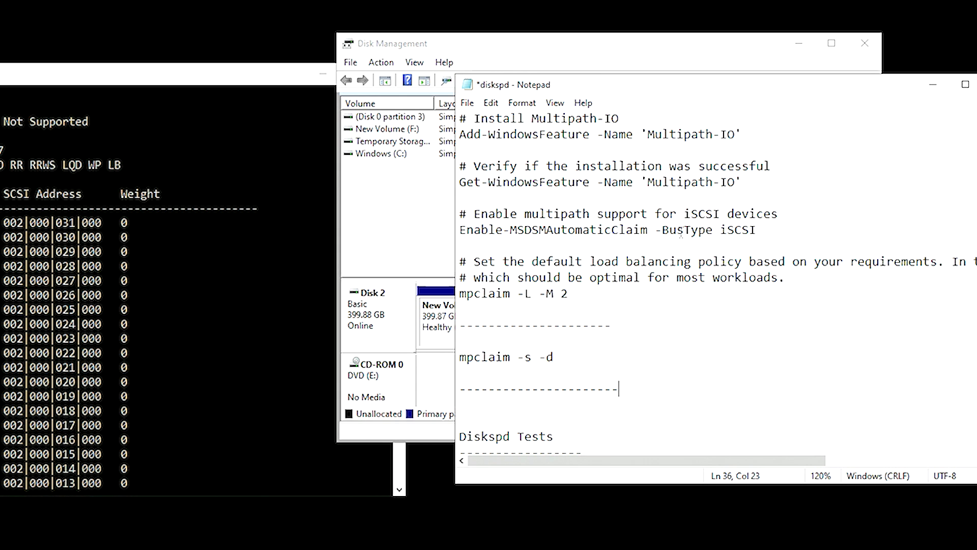
scroll("down", 3)
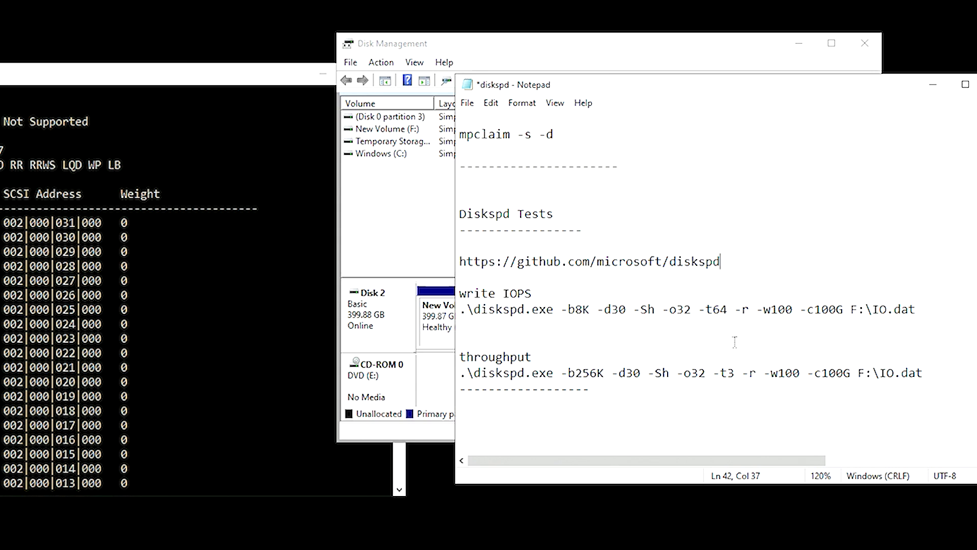
mouse_move(933, 313)
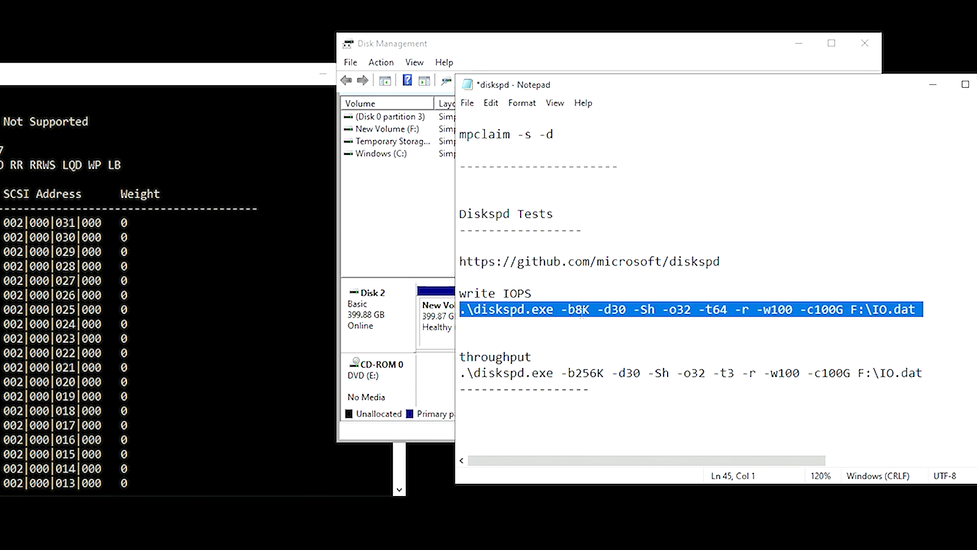
left_click(597, 309)
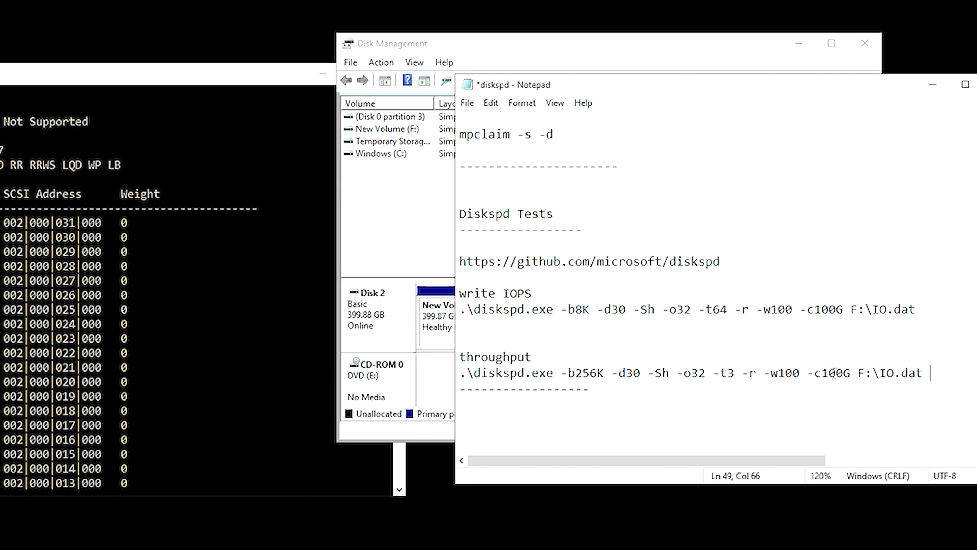
left_click(504, 389)
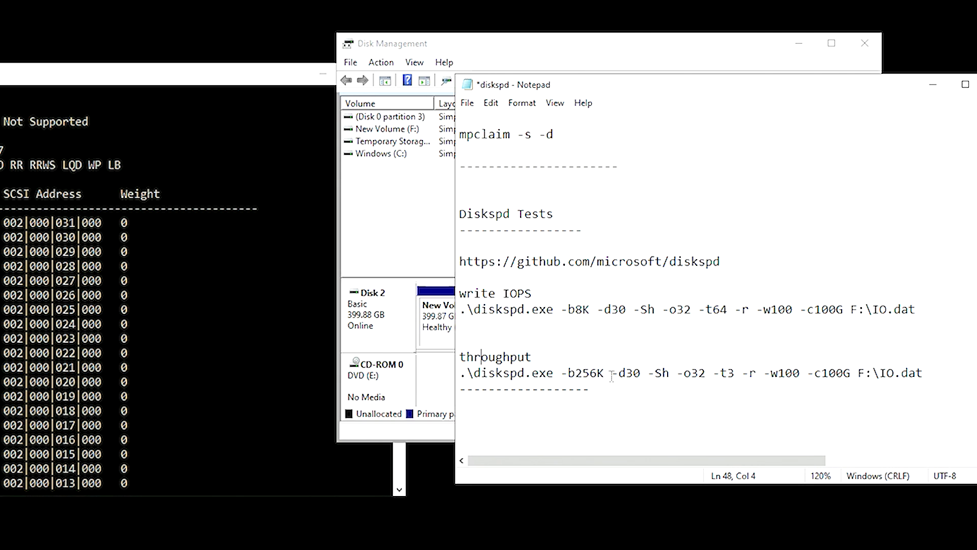
double_click(589, 373)
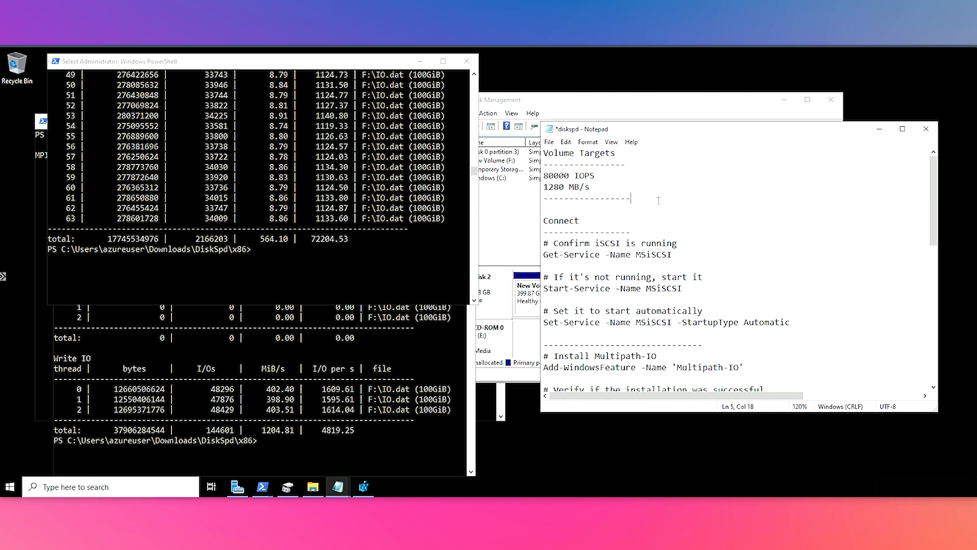
mouse_move(601, 179)
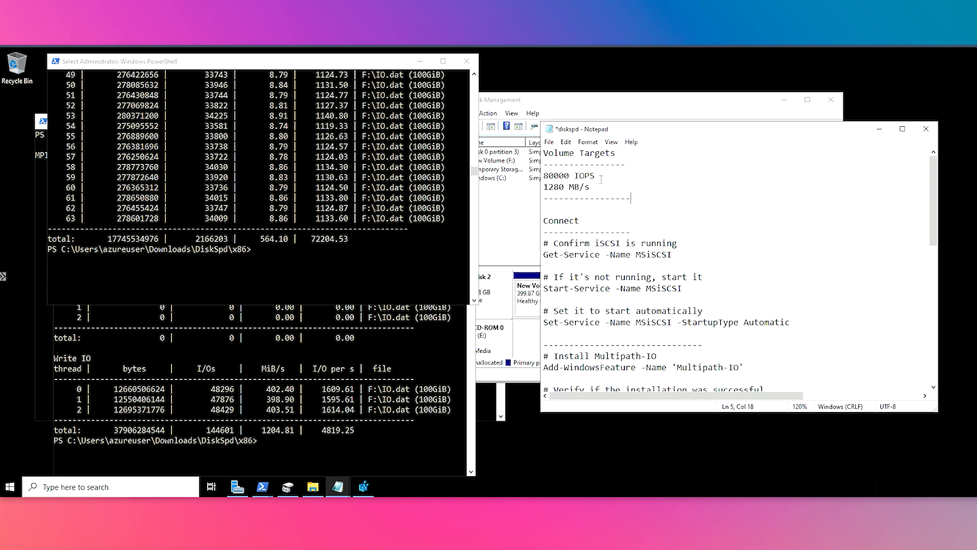
- Highlight the DiskSpd total I/O per second result of 72204.53
double_click(557, 176)
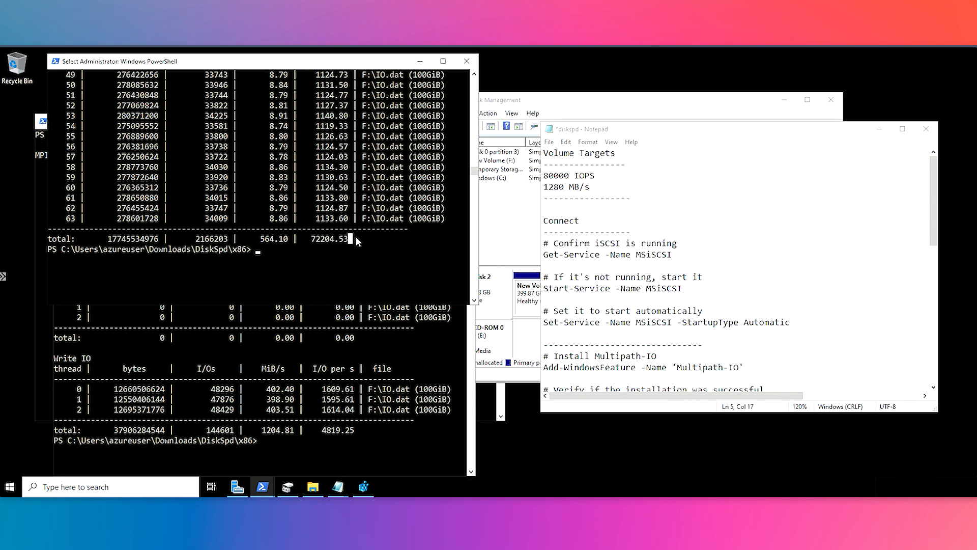
double_click(330, 238)
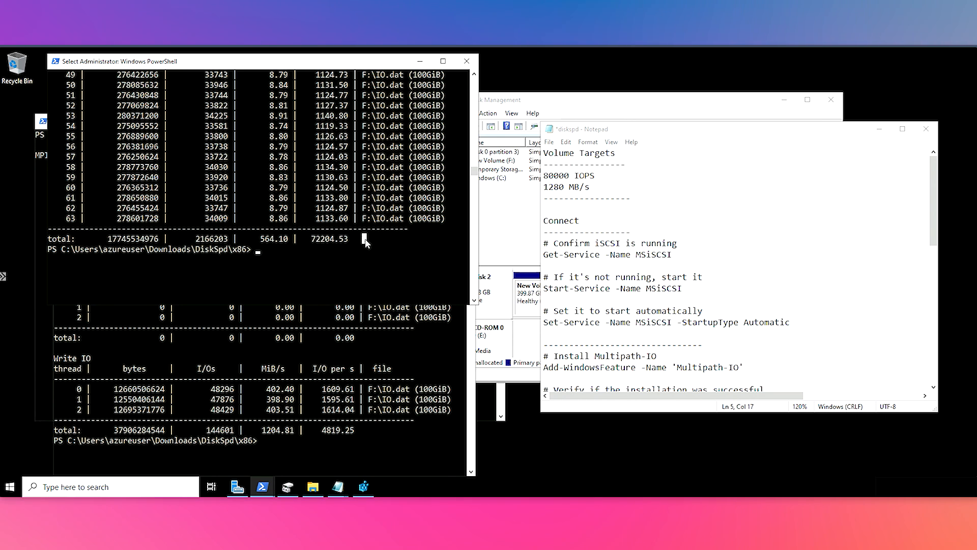
mouse_move(390, 373)
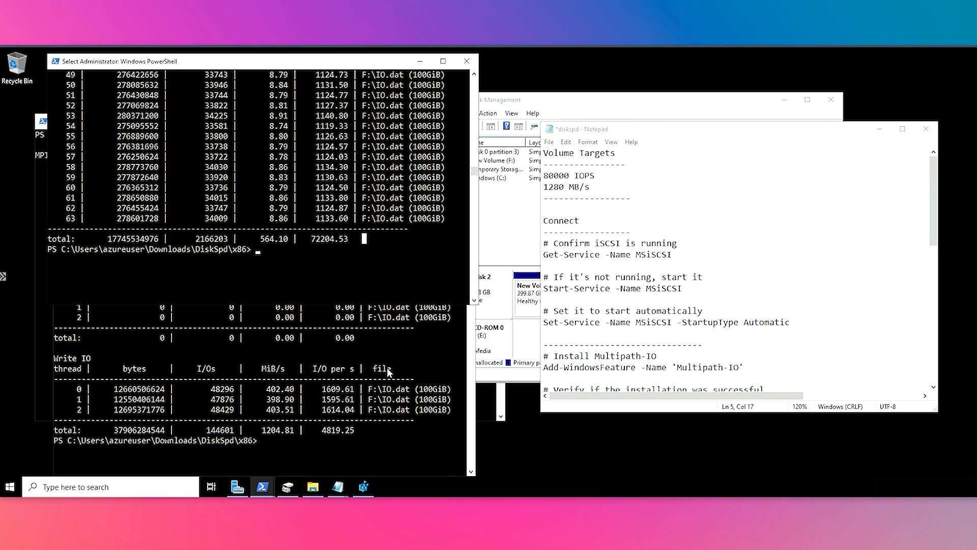